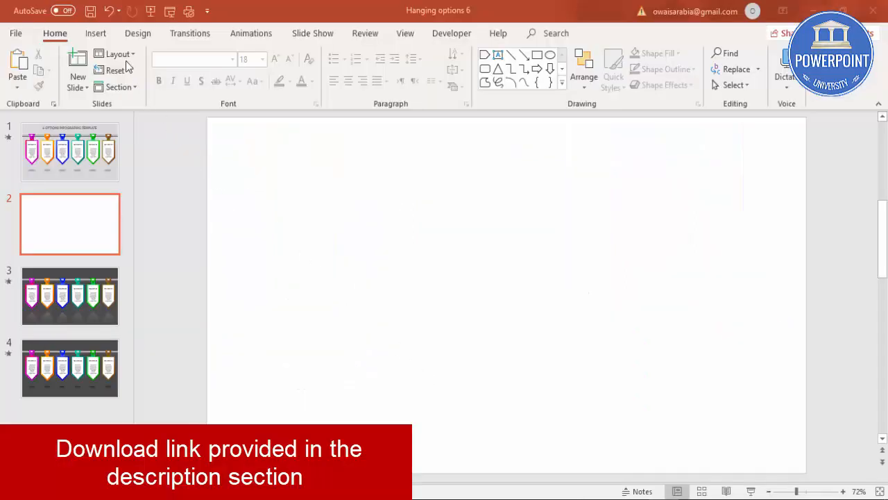
- Draw a Pentagon block arrow on slide 2 and rotate it right 90° to point down
{"action": "left_click", "coordinate": [96, 33]}
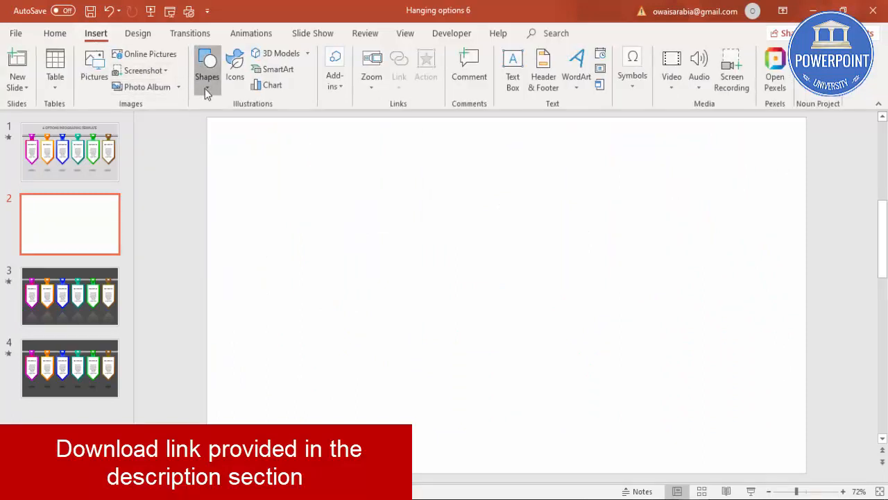
{"action": "left_click", "coordinate": [207, 66]}
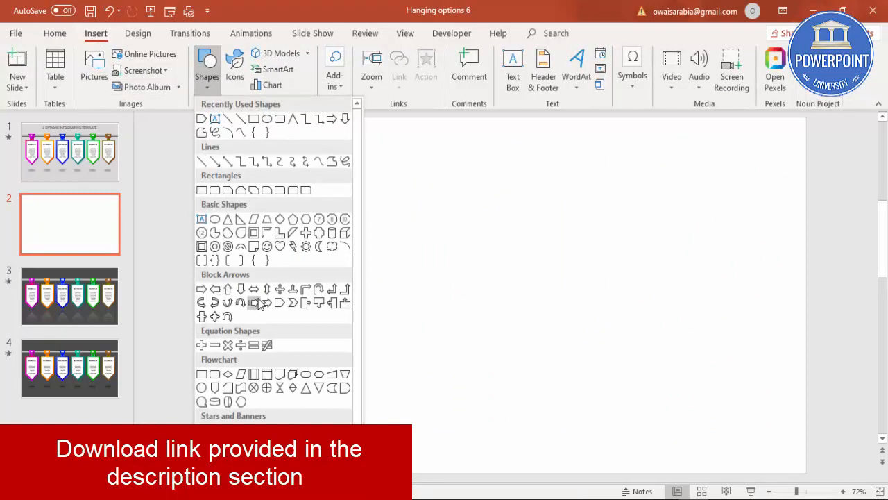
{"action": "mouse_move", "coordinate": [279, 302]}
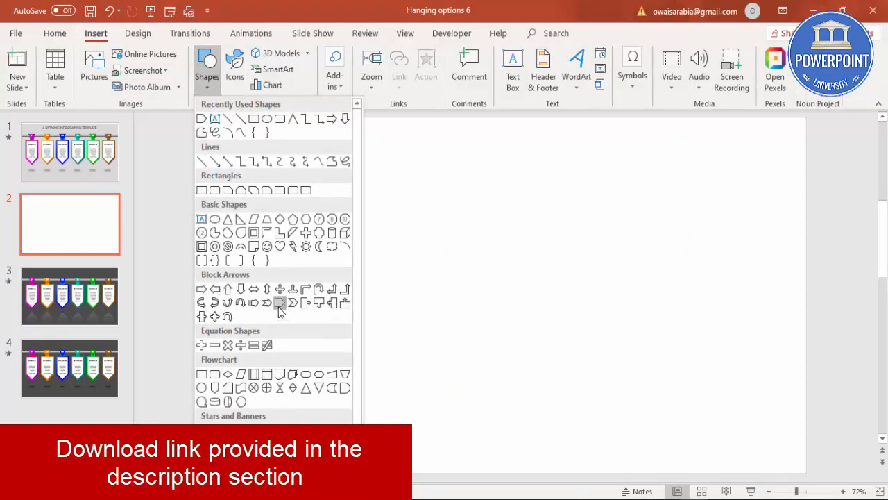
{"action": "left_click_drag", "start_coordinate": [408, 220], "coordinate": [548, 282]}
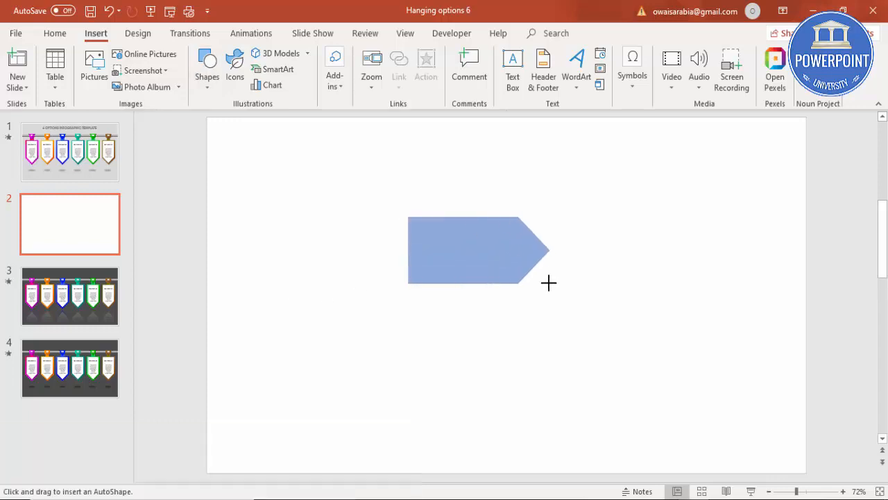
{"action": "left_click", "coordinate": [727, 87]}
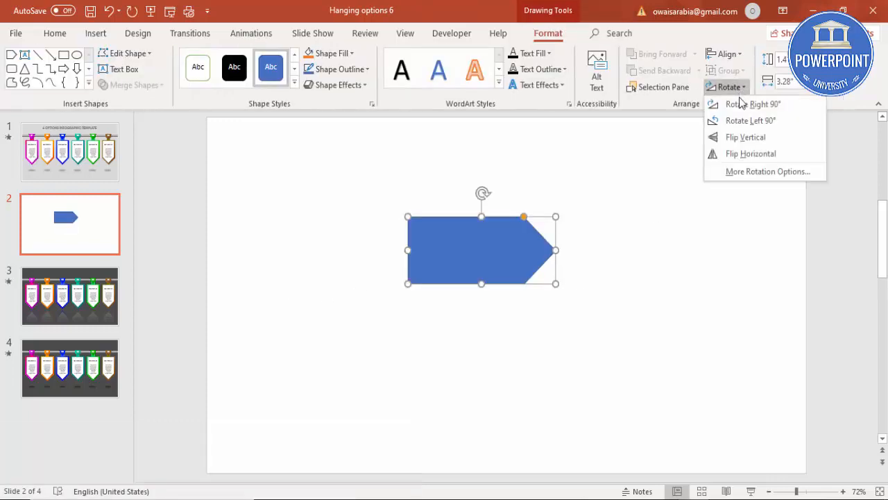
{"action": "left_click", "coordinate": [752, 104]}
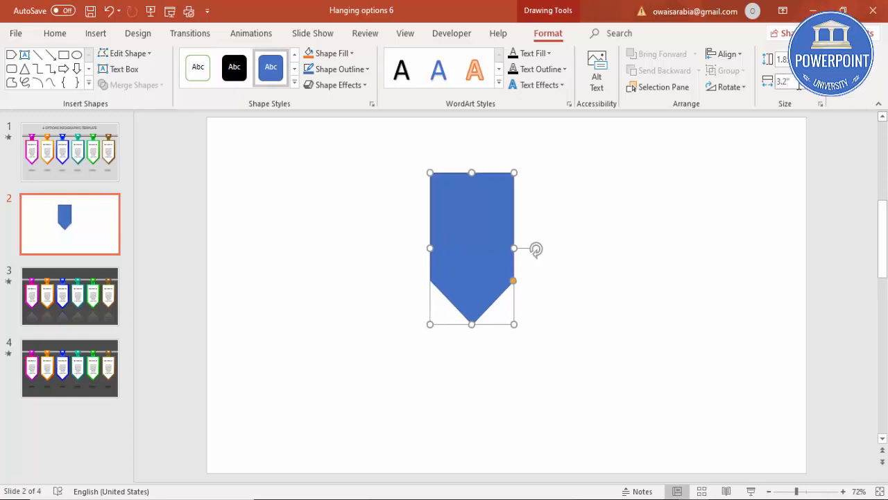
- Nudge the pentagon lower right and fill it dark gray
{"action": "left_click", "coordinate": [339, 69]}
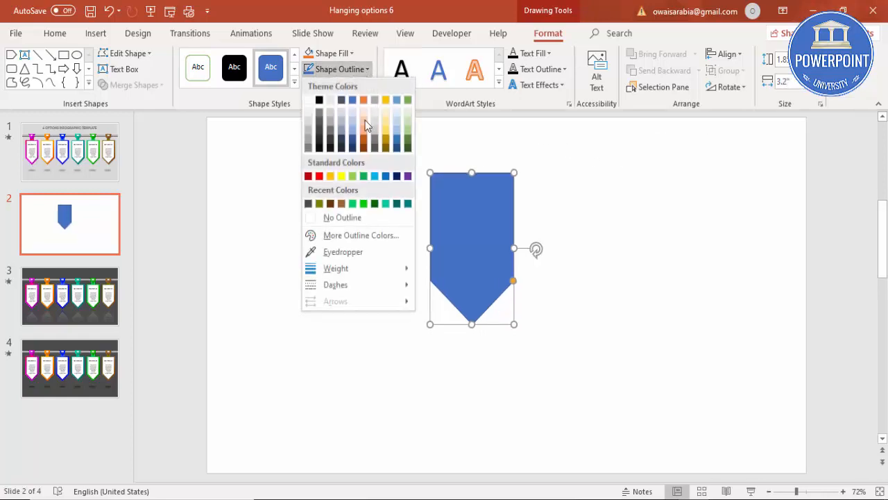
{"action": "left_click", "coordinate": [485, 262]}
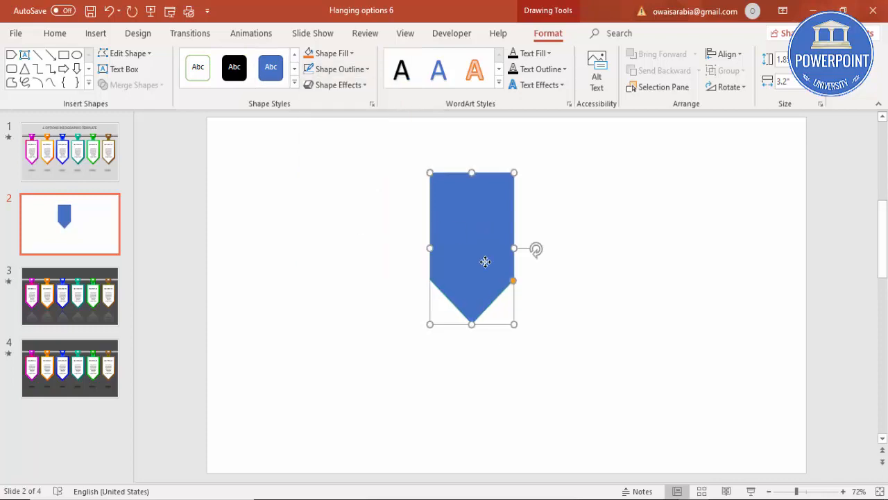
{"action": "left_click_drag", "start_coordinate": [485, 262], "coordinate": [493, 295]}
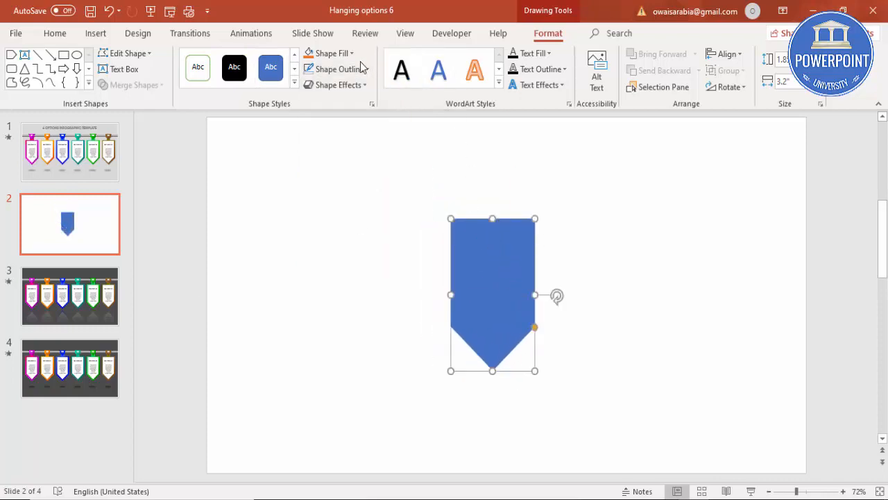
{"action": "left_click", "coordinate": [327, 53]}
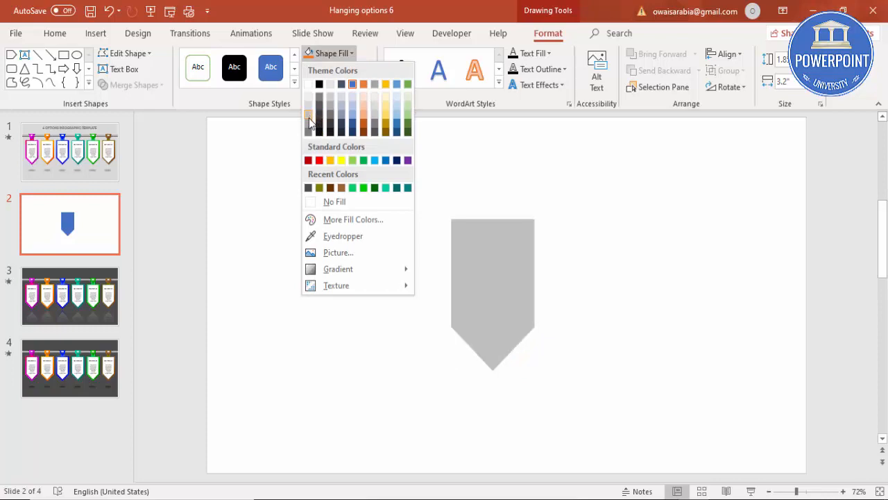
{"action": "left_click", "coordinate": [330, 123]}
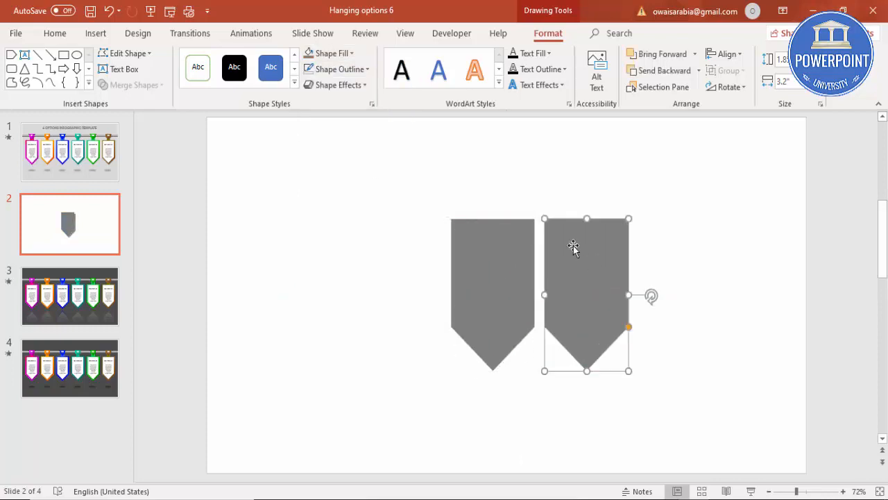
- Place a smaller light gray copy over the dark pentagon to form a thick border
{"action": "left_click", "coordinate": [327, 53]}
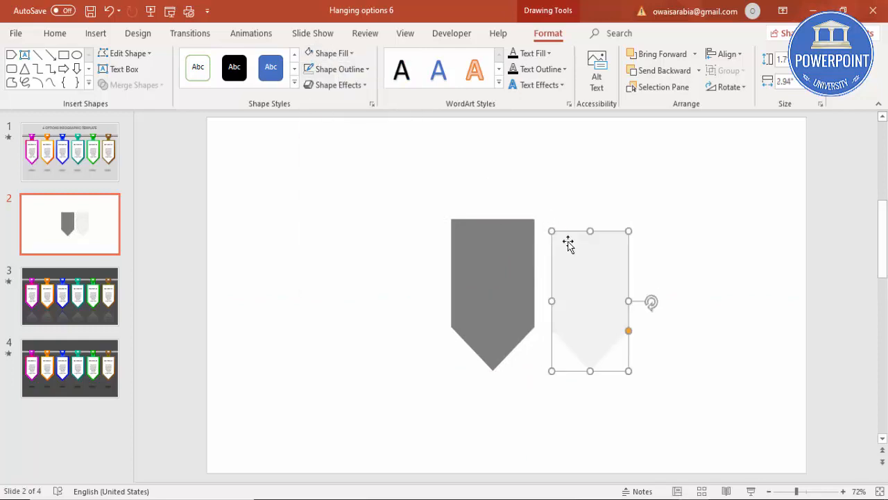
{"action": "left_click_drag", "start_coordinate": [590, 298], "coordinate": [493, 292]}
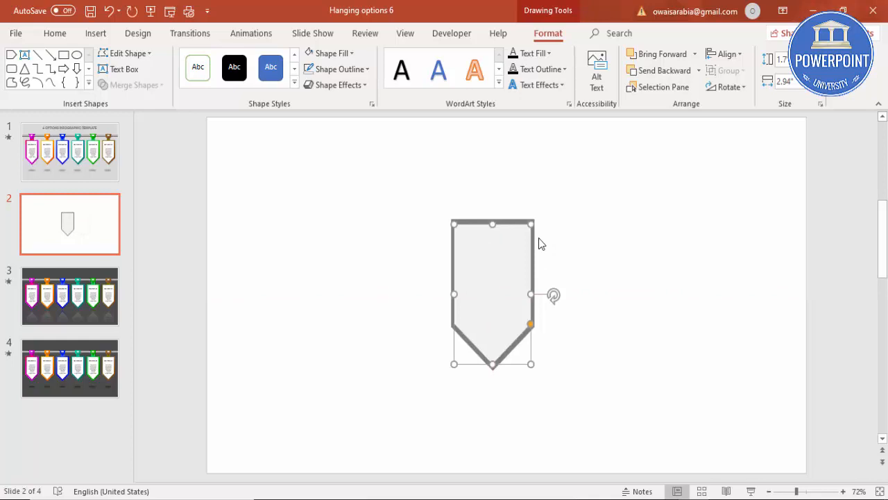
{"action": "left_click", "coordinate": [555, 243]}
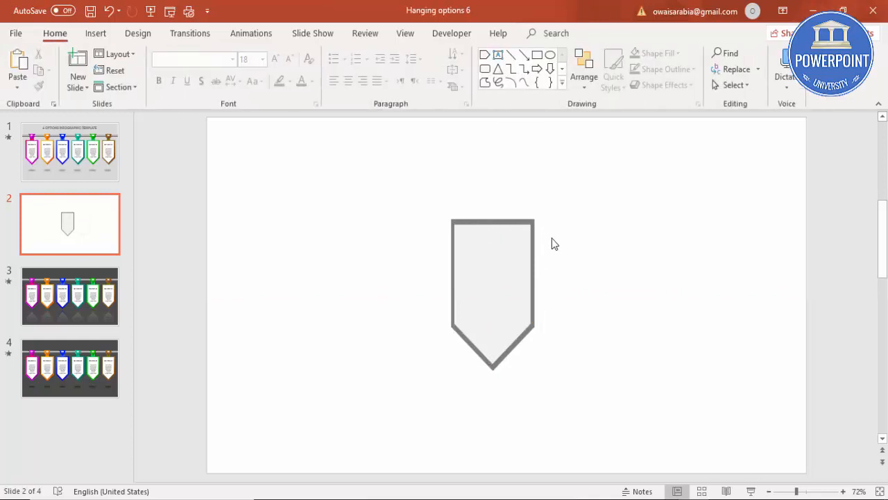
- In Format Shape, switch the outer pentagon to a gradient fill and remove an extra stop
{"action": "left_click", "coordinate": [493, 292]}
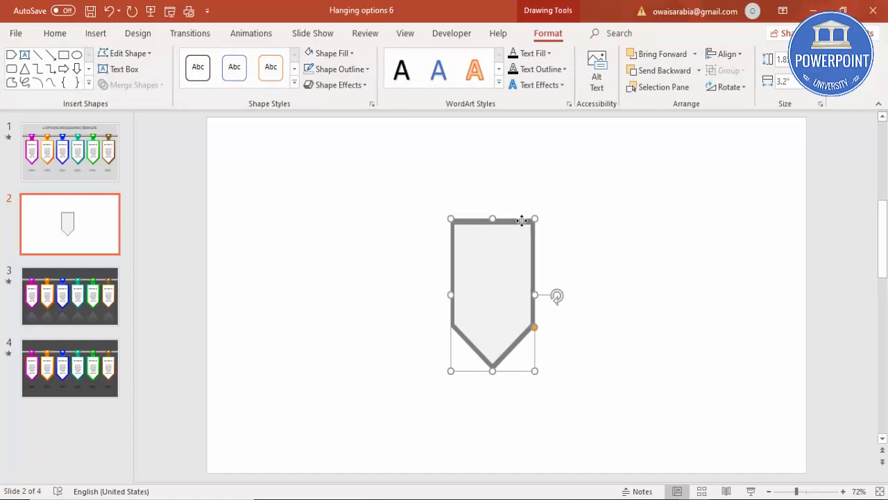
{"action": "right_click", "coordinate": [493, 295]}
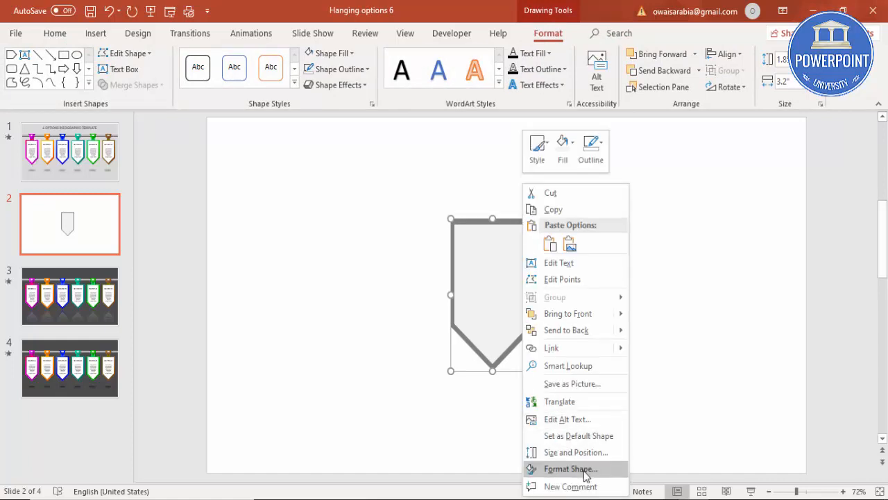
{"action": "left_click", "coordinate": [571, 469]}
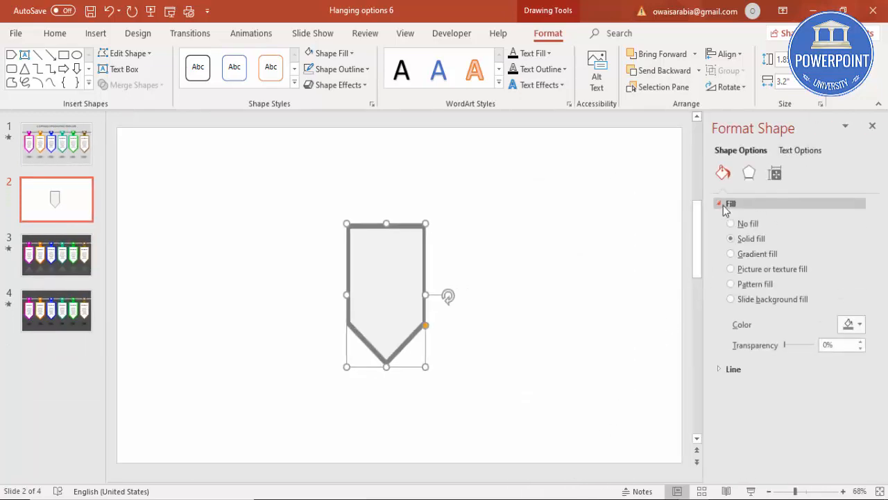
{"action": "left_click", "coordinate": [730, 254]}
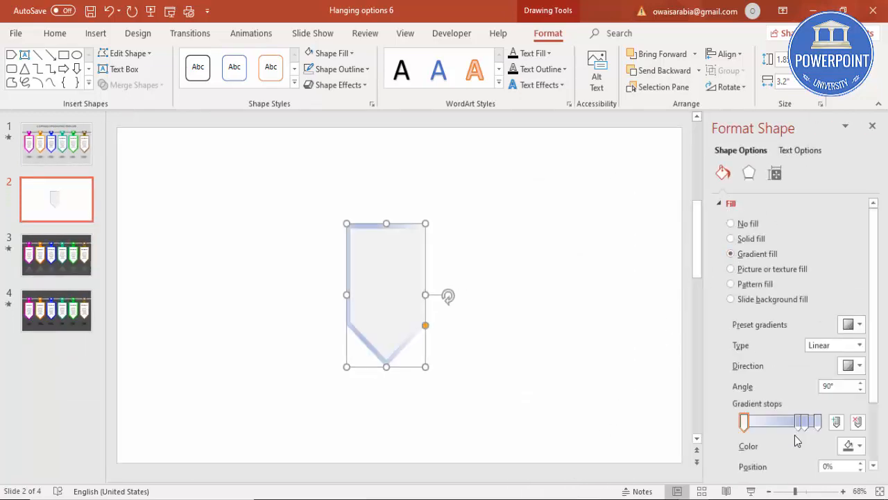
{"action": "left_click", "coordinate": [858, 422]}
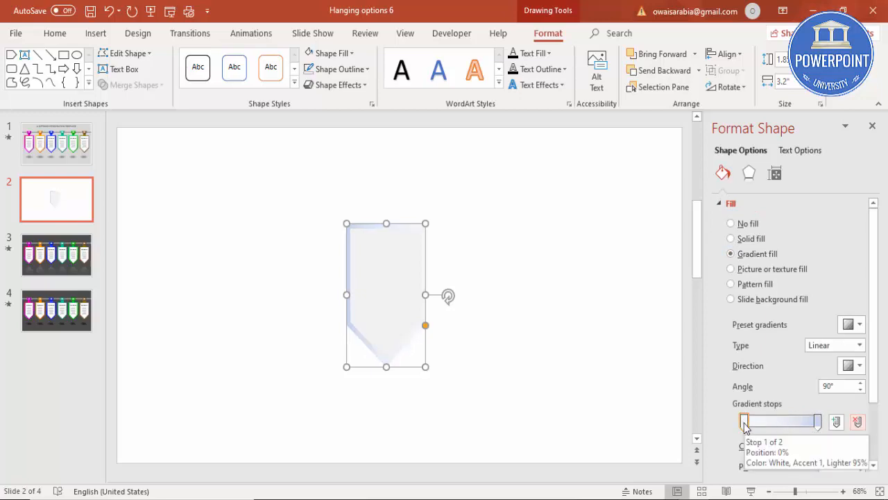
- Color the gradient stops magenta and hot pink using More Colors
{"action": "left_click", "coordinate": [859, 446]}
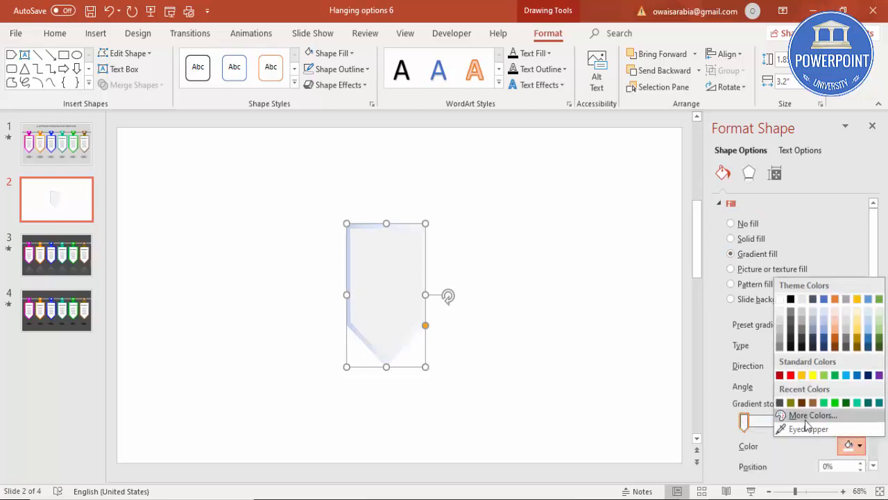
{"action": "left_click", "coordinate": [813, 414]}
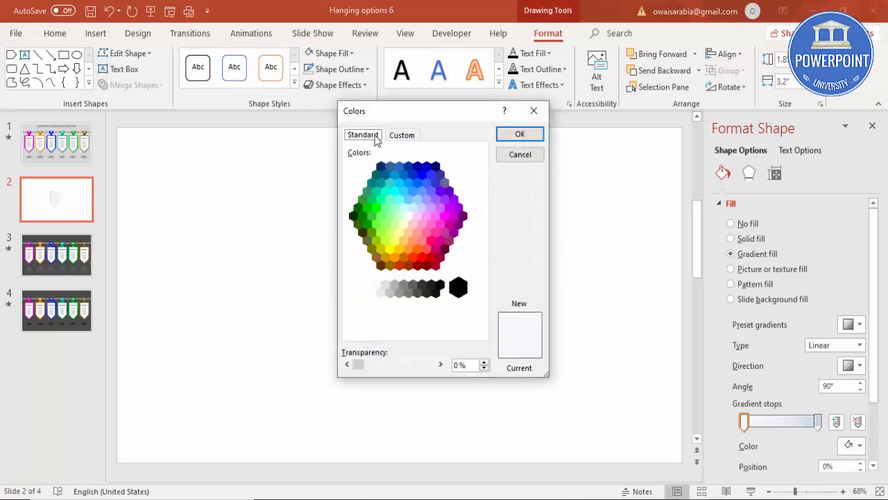
{"action": "mouse_move", "coordinate": [445, 232]}
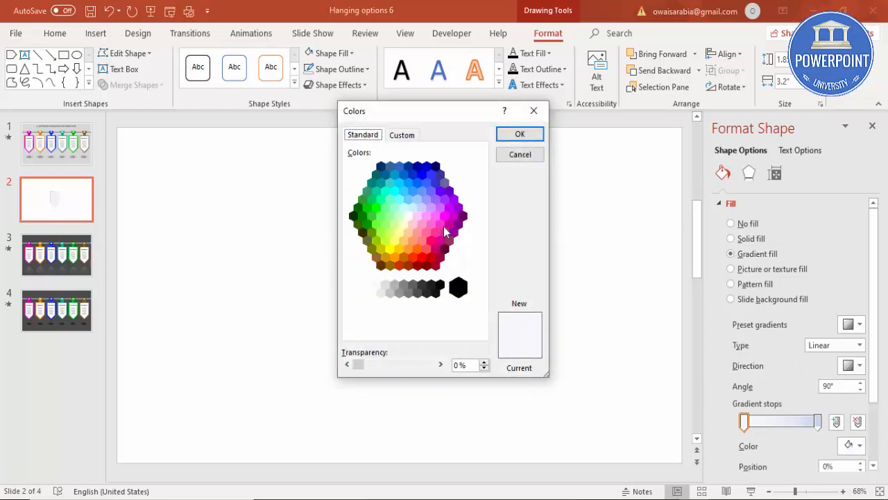
{"action": "left_click", "coordinate": [454, 215]}
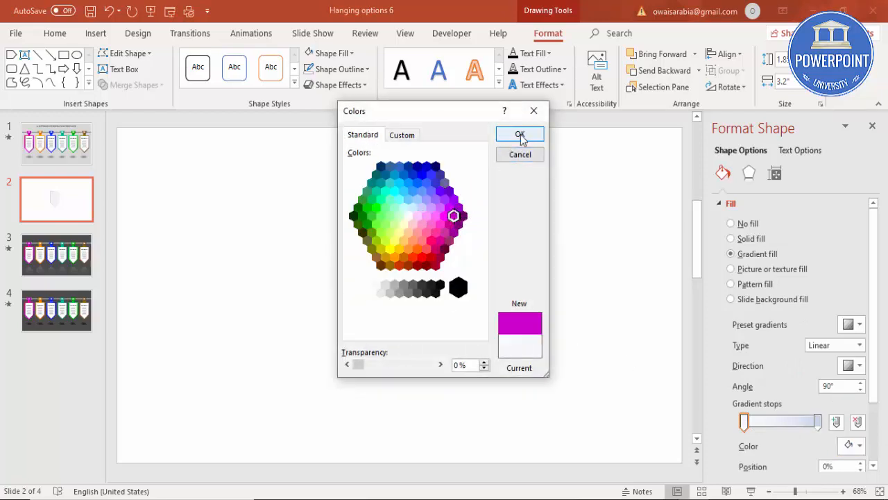
{"action": "left_click", "coordinate": [520, 134]}
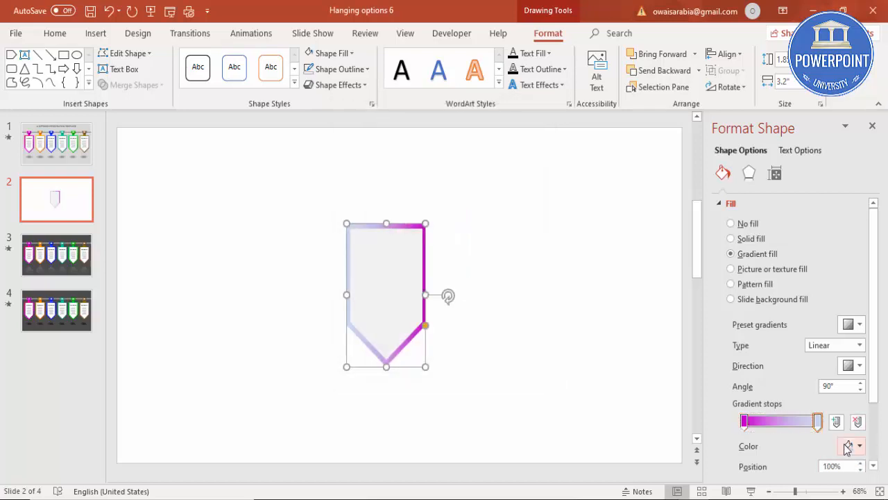
{"action": "left_click", "coordinate": [858, 446]}
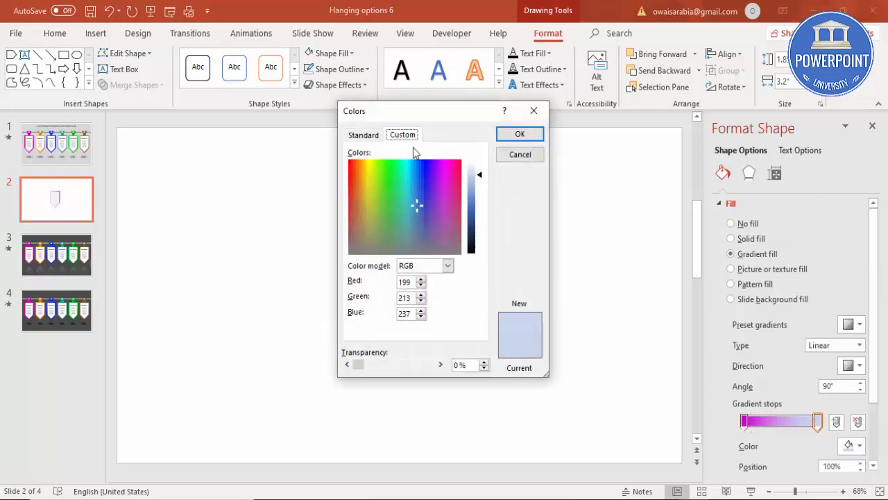
{"action": "left_click", "coordinate": [363, 135]}
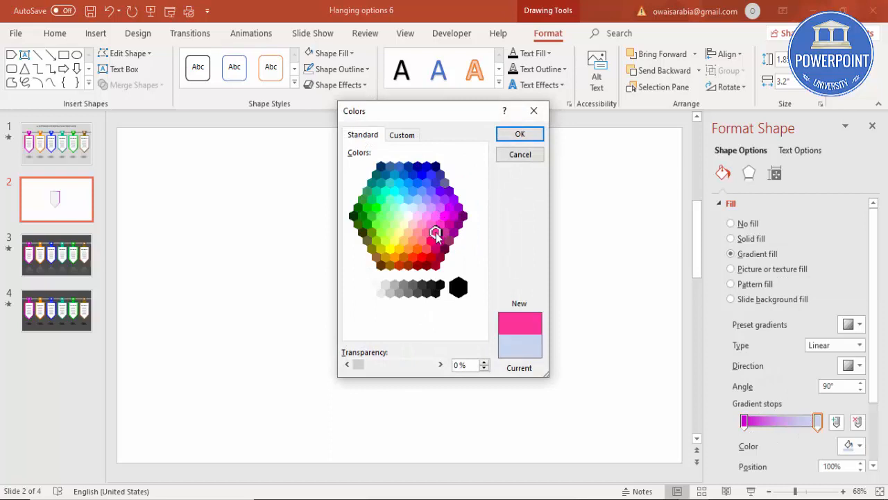
{"action": "left_click", "coordinate": [520, 133]}
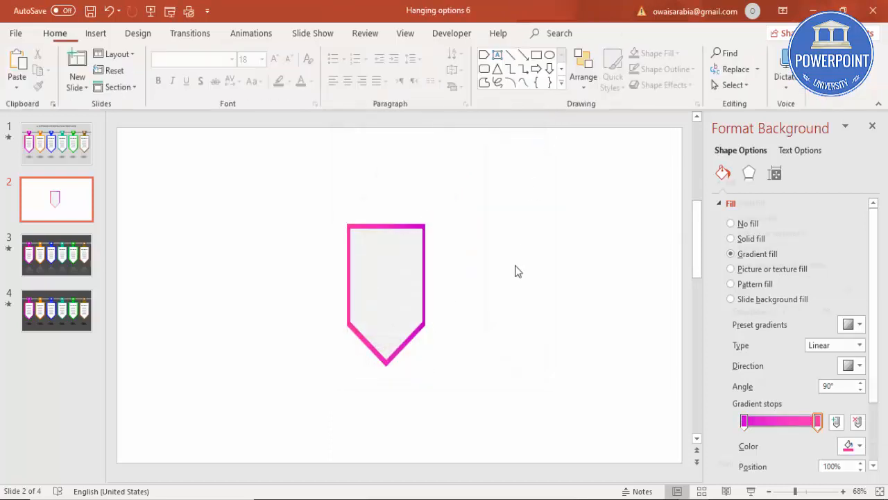
- Give the slide a light gray solid background and the tag a white interior
{"action": "left_click", "coordinate": [386, 291]}
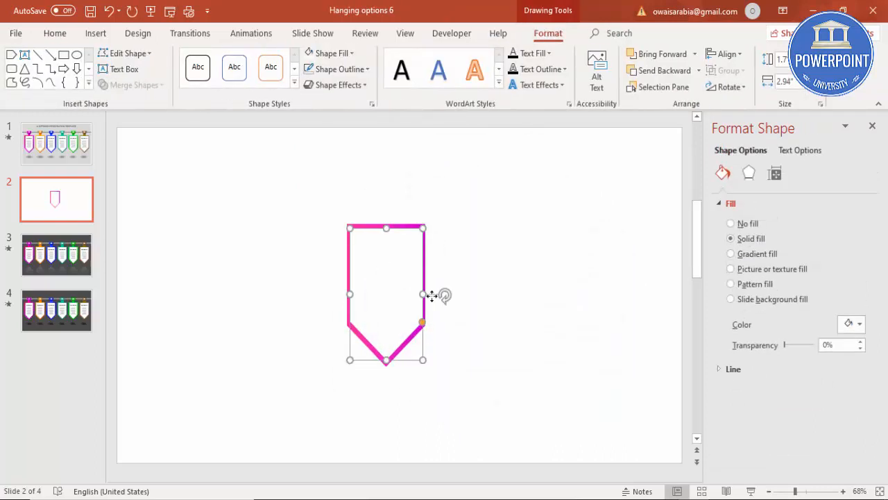
{"action": "mouse_move", "coordinate": [423, 227]}
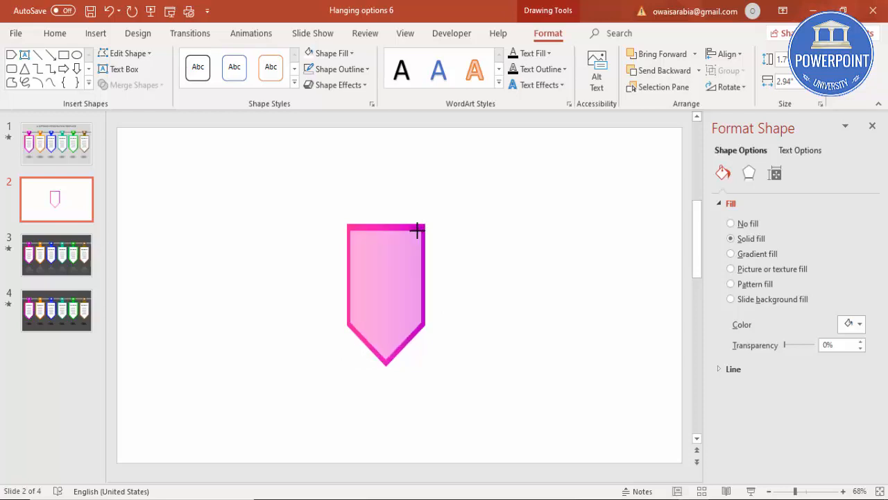
{"action": "left_click", "coordinate": [730, 223]}
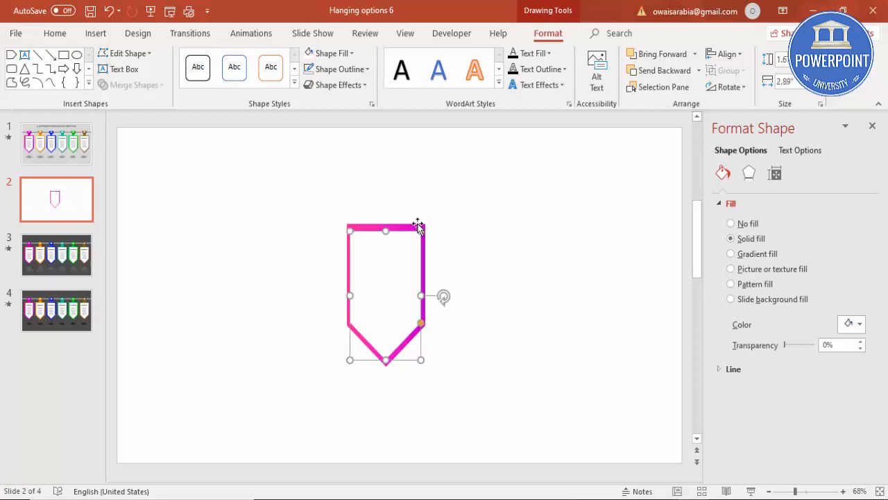
{"action": "left_click", "coordinate": [726, 54]}
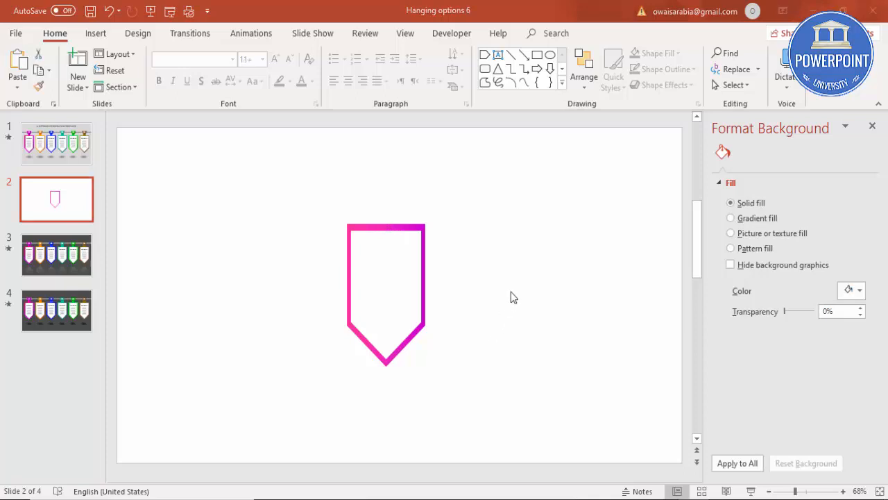
{"action": "left_click", "coordinate": [850, 291]}
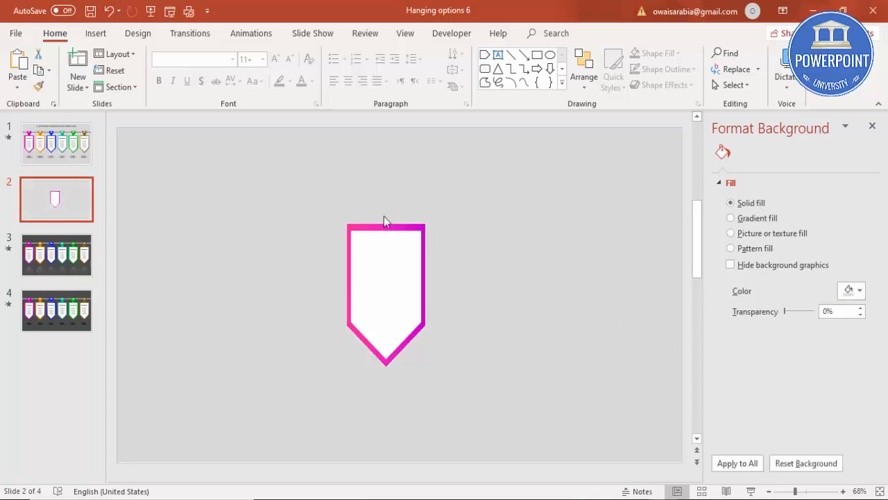
{"action": "left_click", "coordinate": [387, 292]}
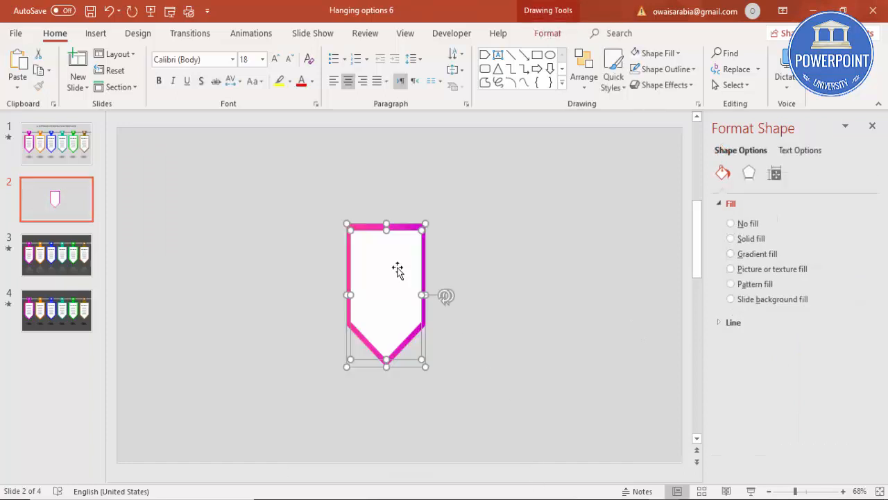
{"action": "mouse_move", "coordinate": [443, 240]}
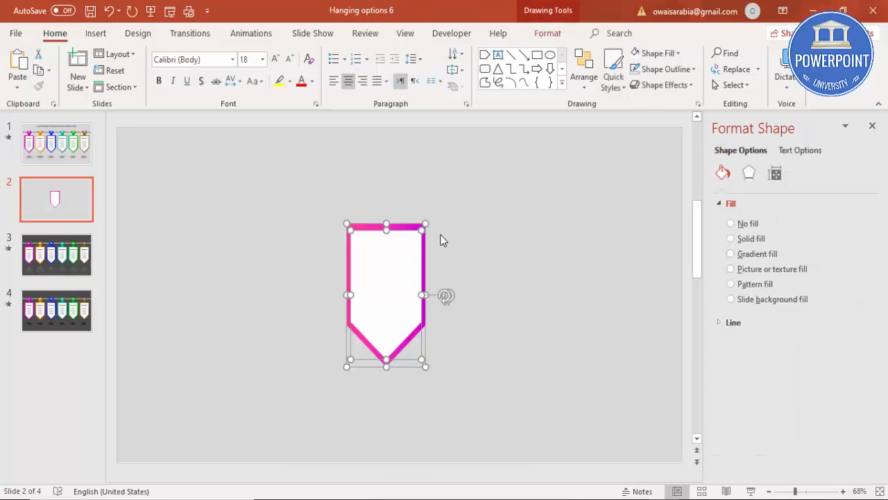
{"action": "left_click", "coordinate": [731, 223]}
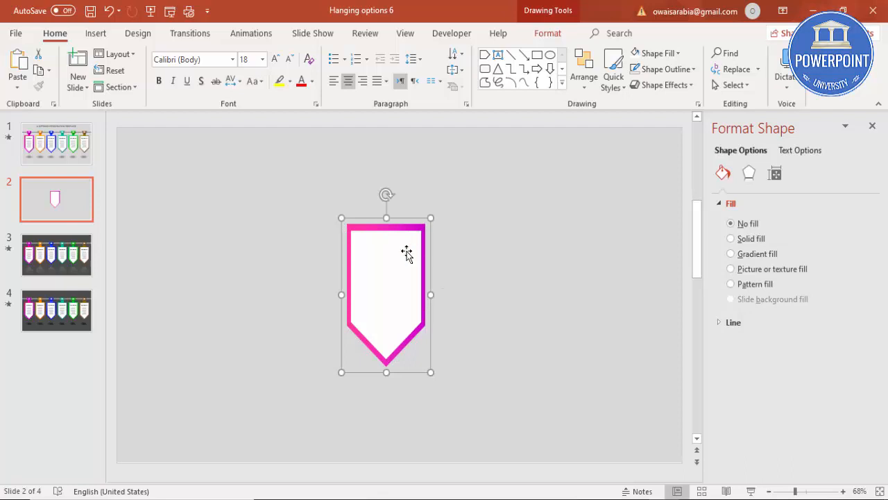
{"action": "left_click", "coordinate": [95, 32]}
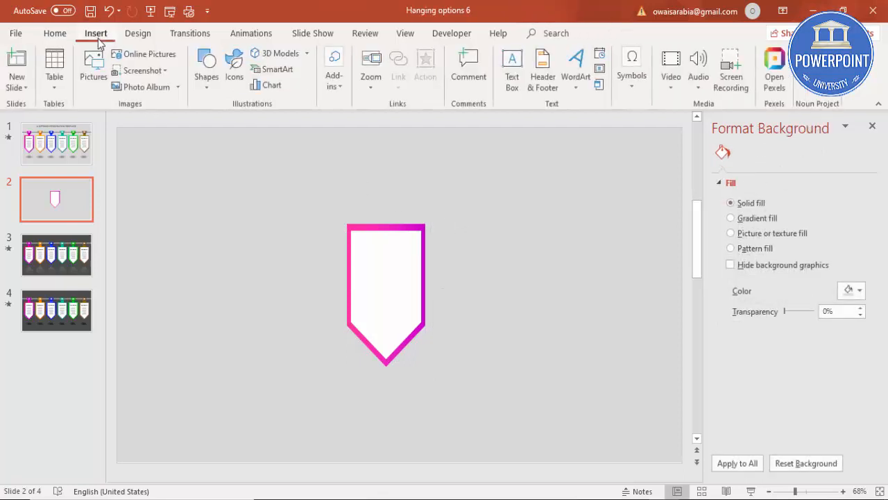
- Draw a thin full-width bar and give it a silver-gray gradient fill
{"action": "left_click", "coordinate": [206, 66]}
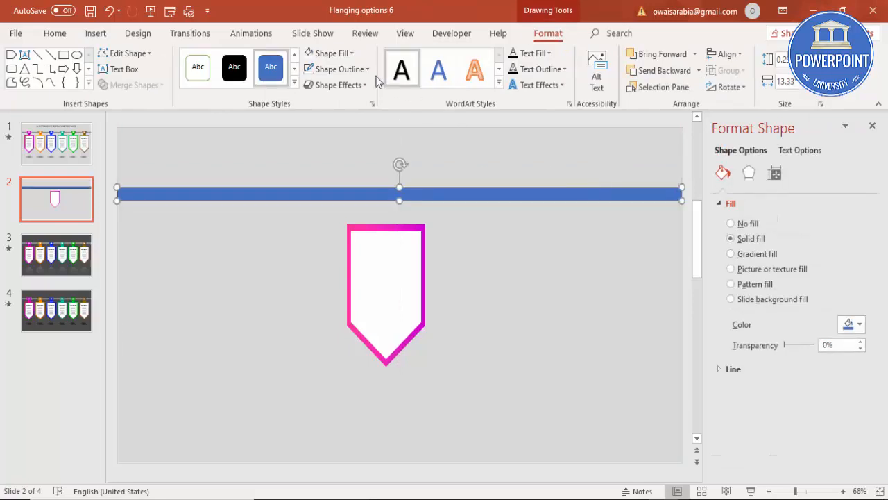
{"action": "mouse_move", "coordinate": [562, 252]}
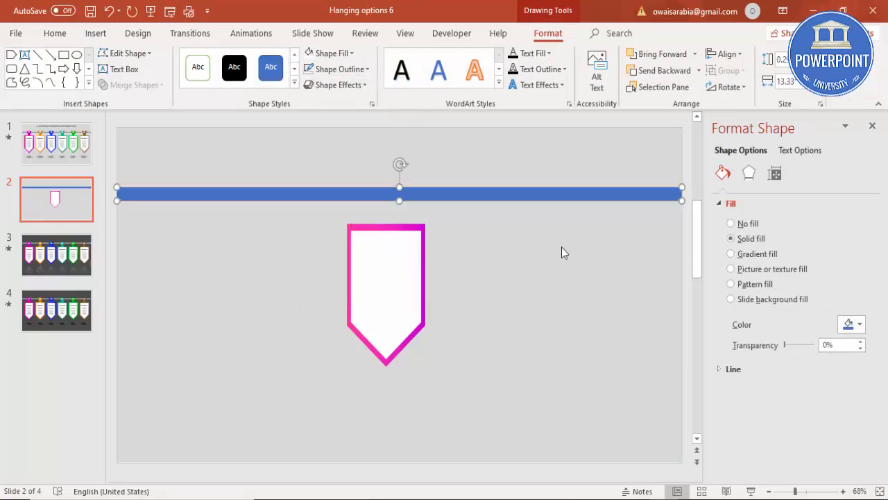
{"action": "left_click", "coordinate": [731, 253]}
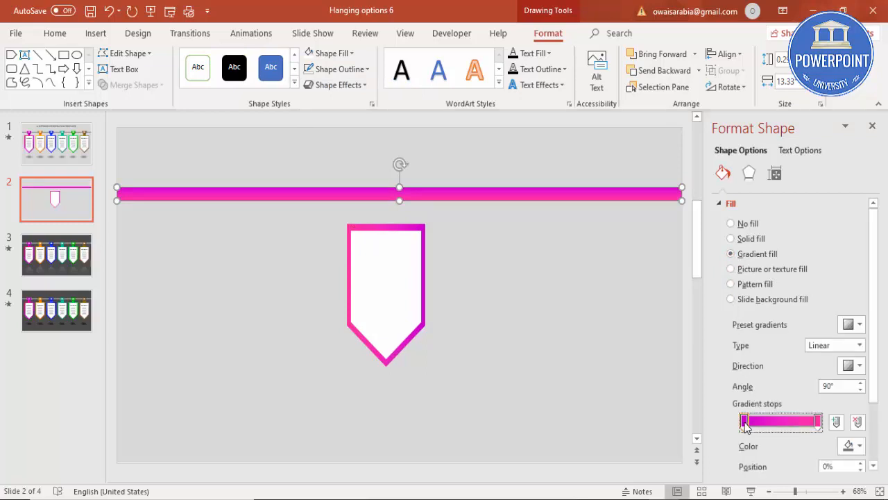
{"action": "left_click", "coordinate": [861, 446]}
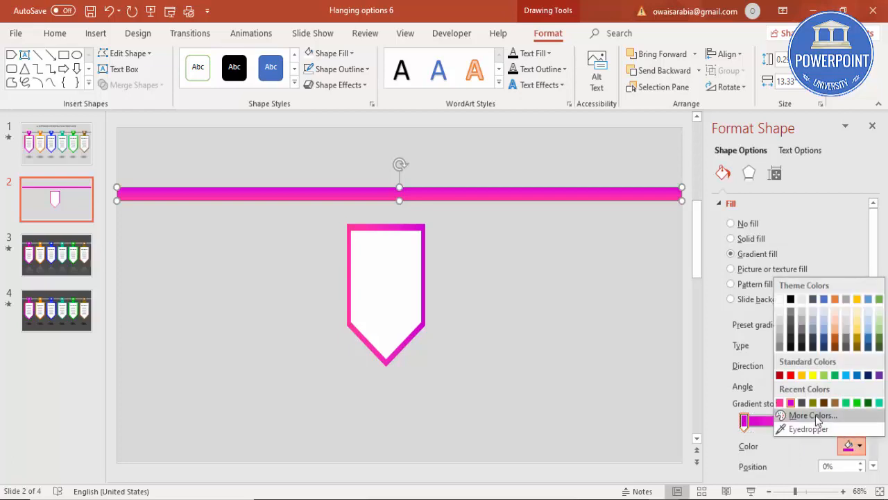
{"action": "left_click", "coordinate": [813, 415]}
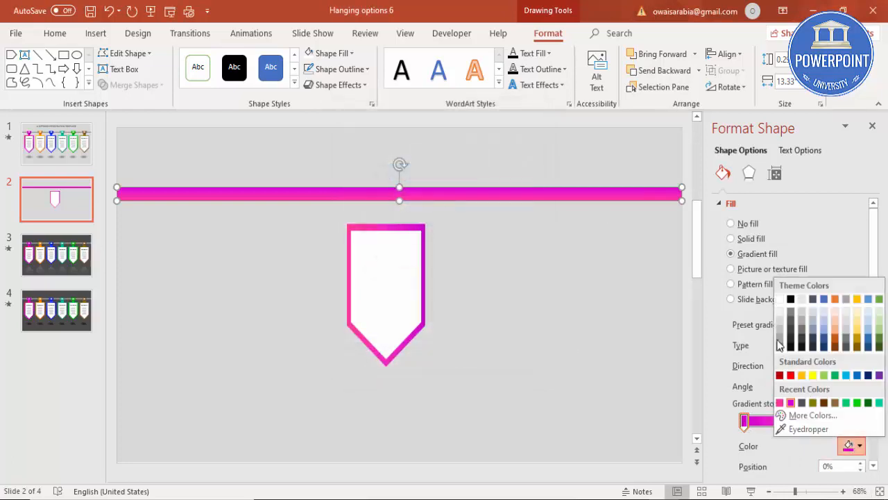
{"action": "left_click", "coordinate": [791, 402]}
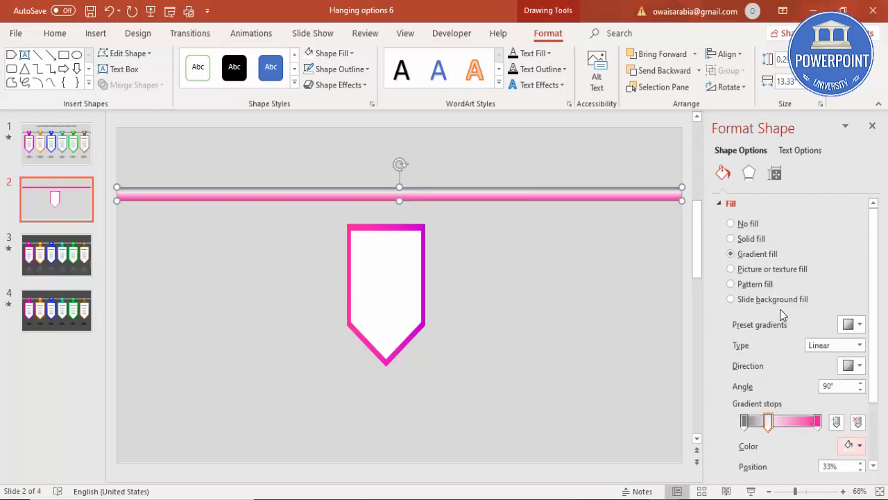
{"action": "left_click", "coordinate": [861, 445]}
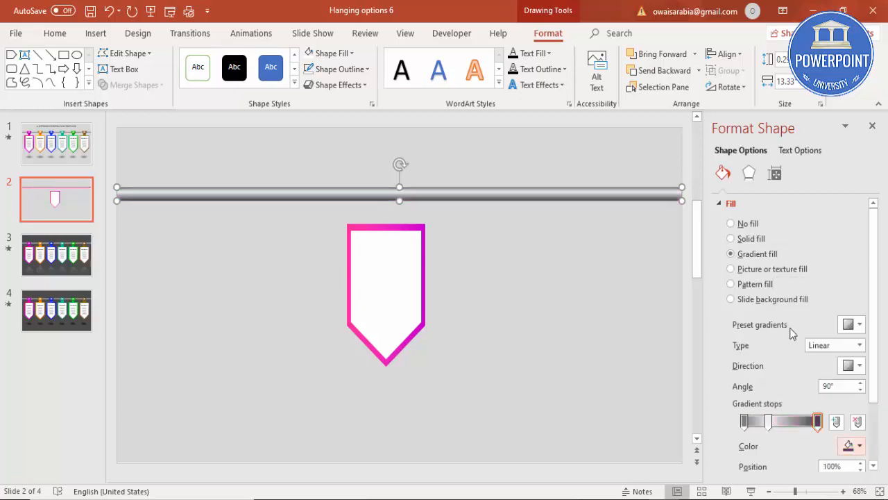
{"action": "left_click", "coordinate": [476, 231]}
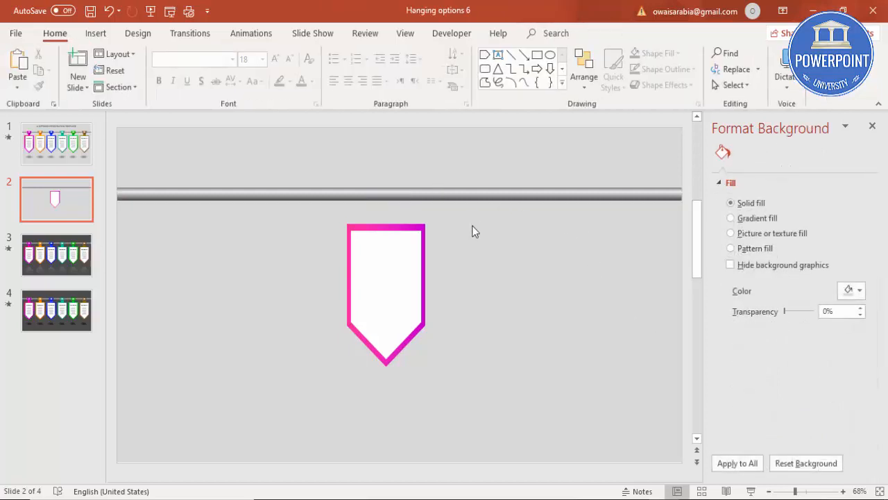
- Align the pentagon tag to the horizontal center of the slide
{"action": "left_click", "coordinate": [386, 292]}
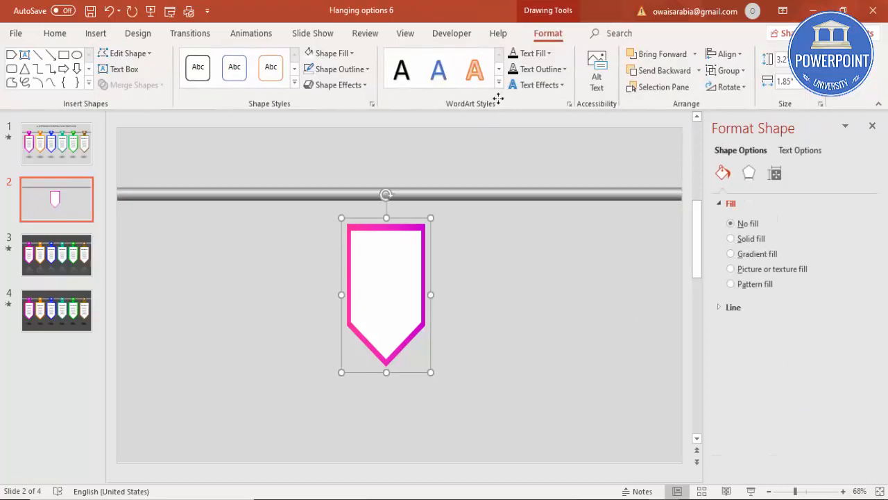
{"action": "left_click", "coordinate": [726, 54]}
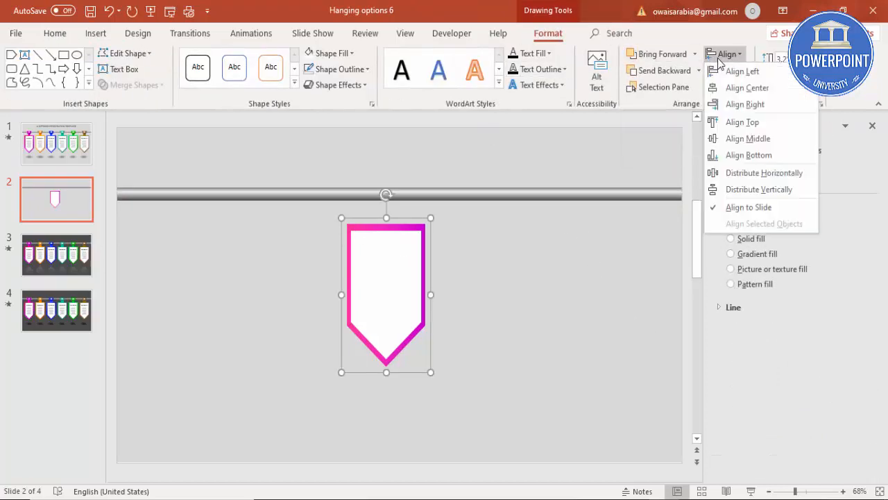
{"action": "left_click", "coordinate": [747, 88]}
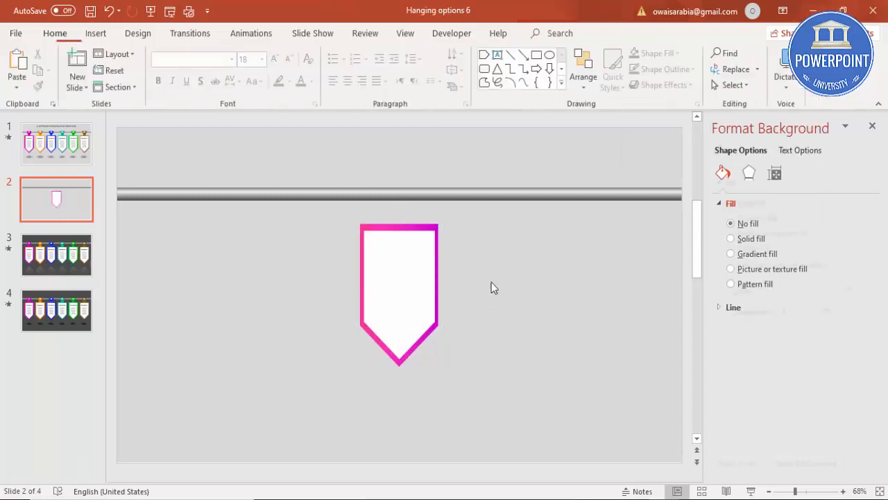
{"action": "left_click", "coordinate": [731, 238]}
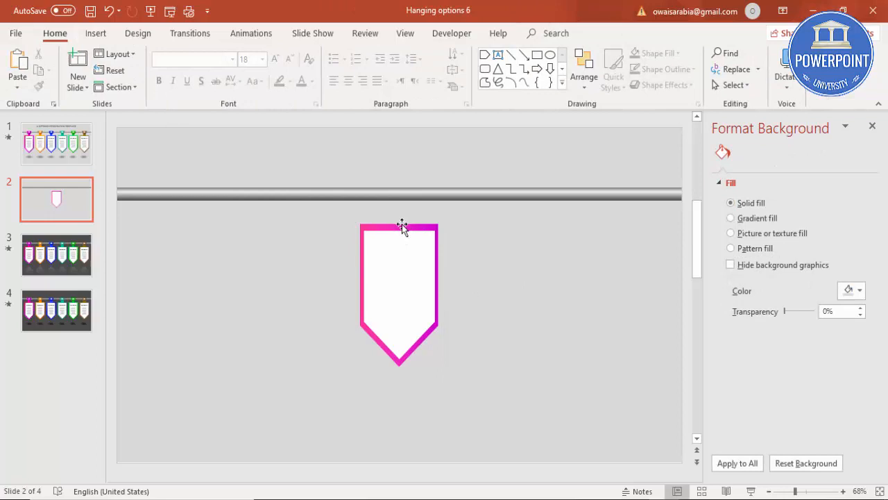
{"action": "left_click", "coordinate": [399, 291]}
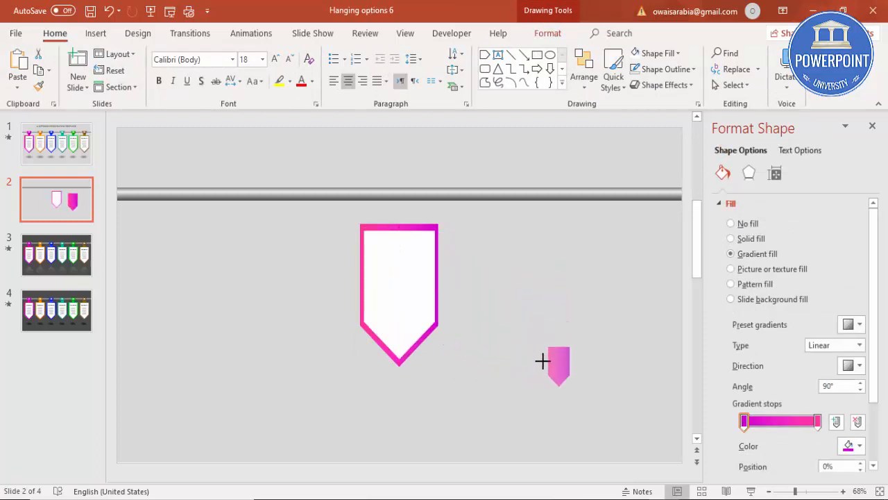
- Move a small pink gradient pentagon onto the bar above the tag and widen it
{"action": "left_click", "coordinate": [553, 366]}
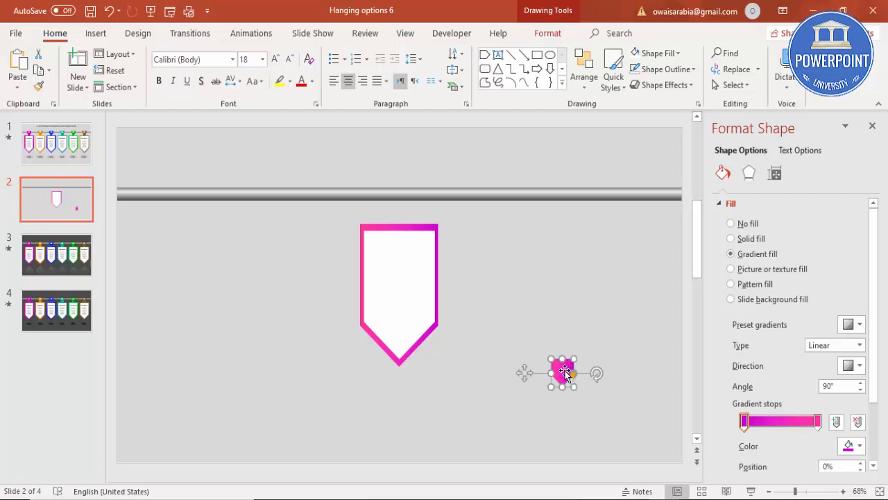
{"action": "left_click_drag", "start_coordinate": [562, 373], "coordinate": [399, 193]}
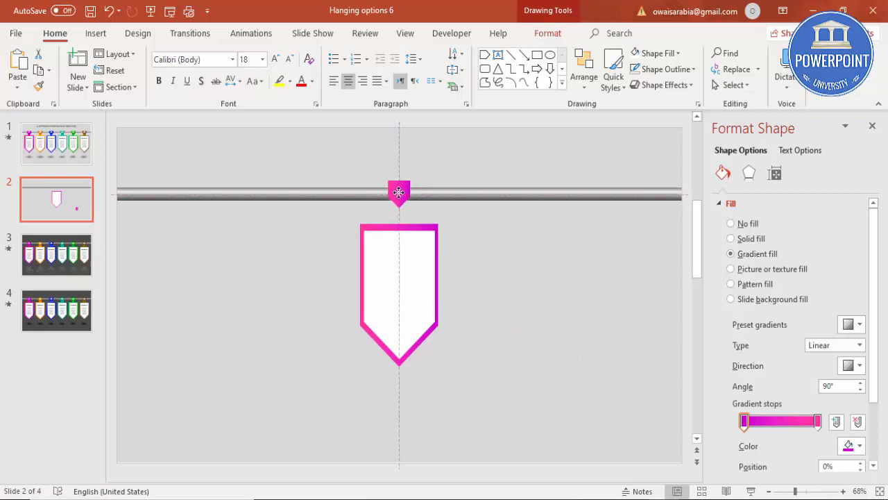
{"action": "left_click", "coordinate": [400, 193]}
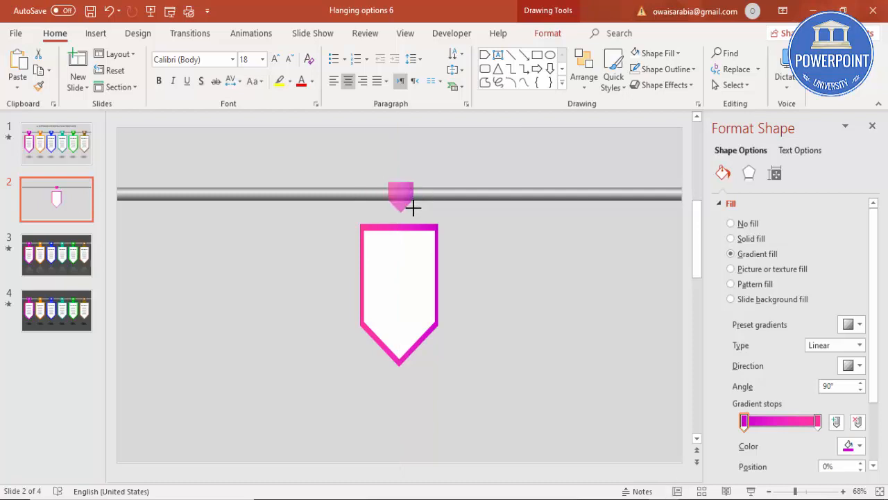
{"action": "left_click", "coordinate": [400, 197]}
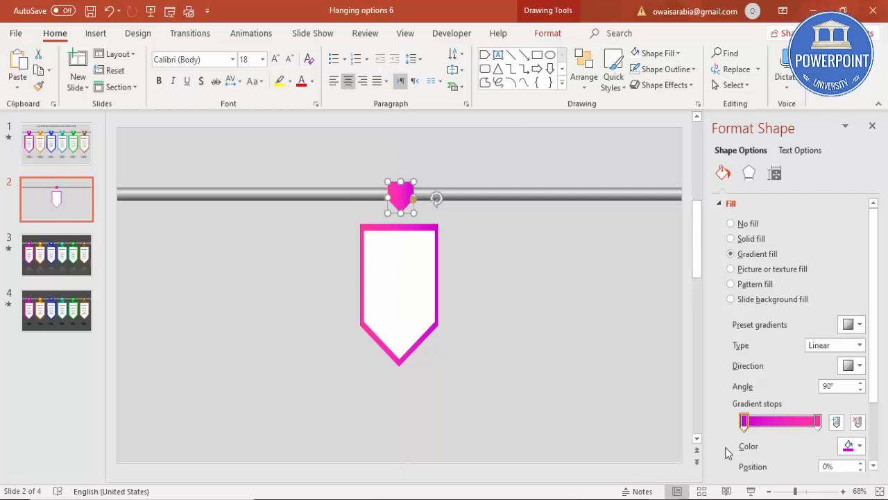
{"action": "left_click", "coordinate": [749, 173]}
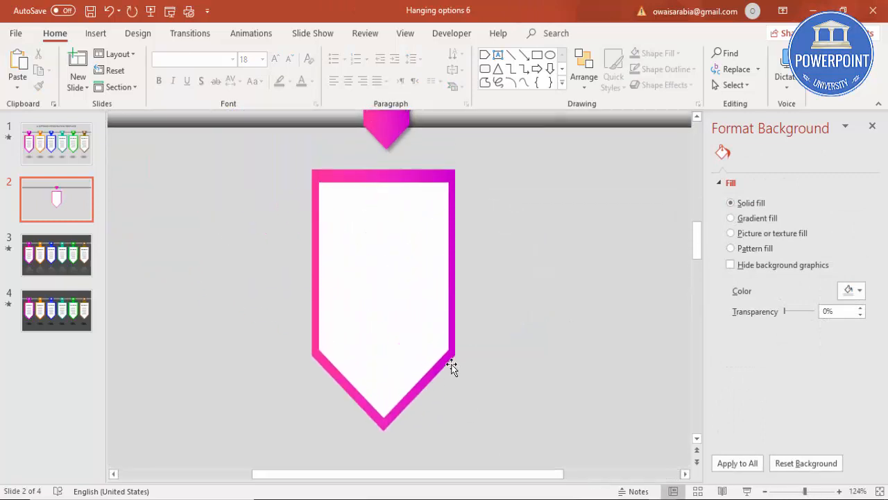
{"action": "left_click", "coordinate": [387, 129]}
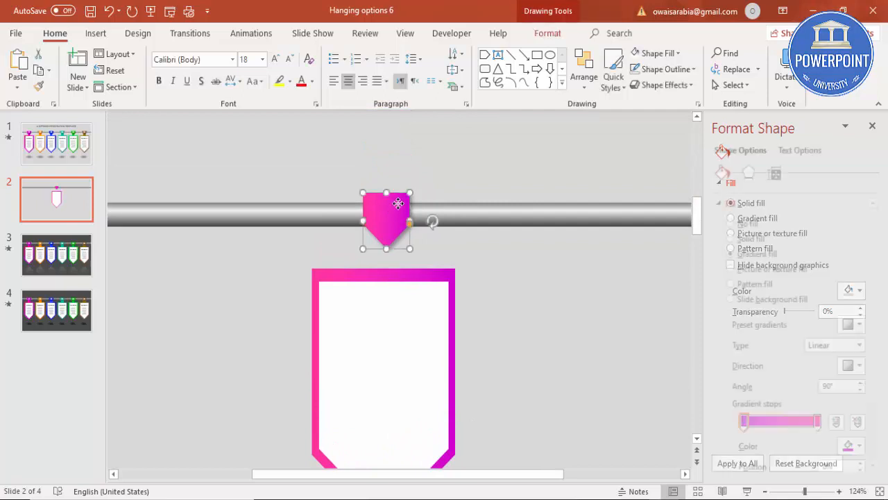
{"action": "left_click", "coordinate": [731, 254]}
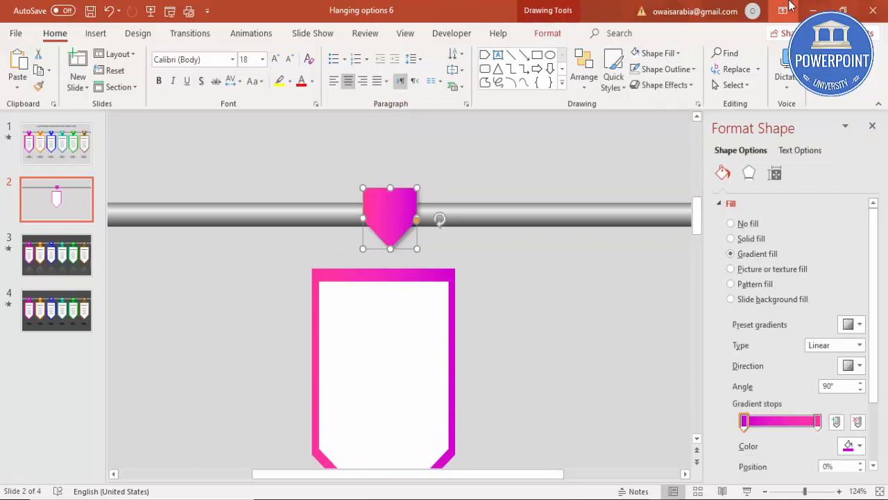
{"action": "left_click", "coordinate": [725, 54]}
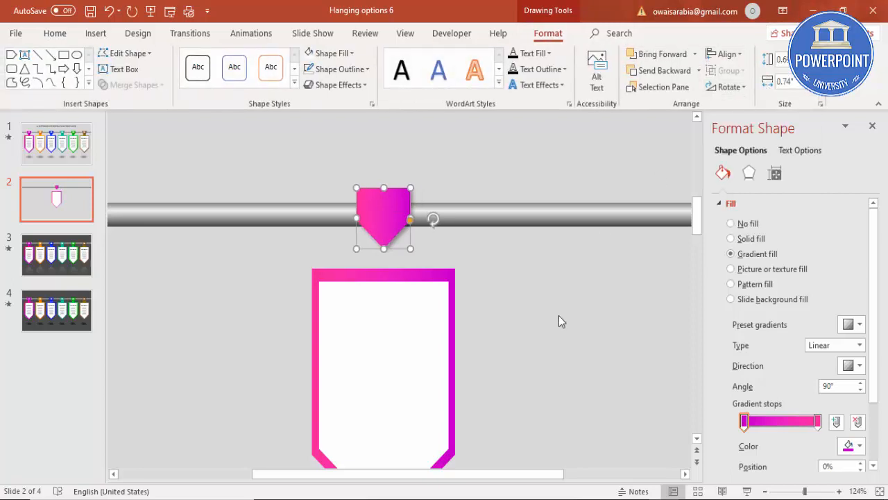
{"action": "mouse_move", "coordinate": [55, 33]}
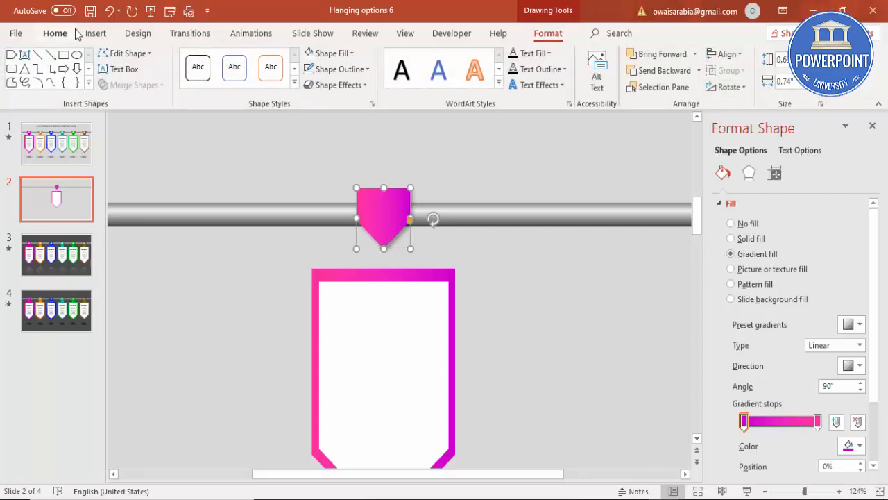
- Add a pink connecting strip with no outline and send it to the back
{"action": "left_click", "coordinate": [96, 33]}
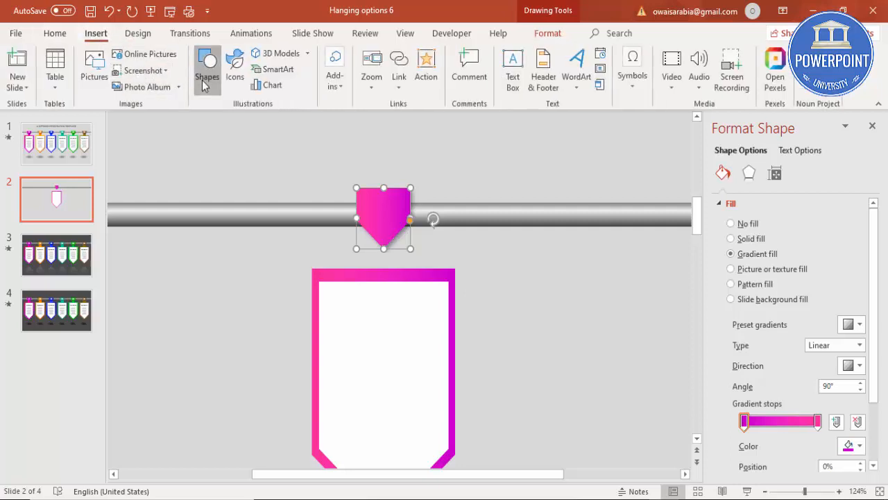
{"action": "left_click", "coordinate": [207, 70]}
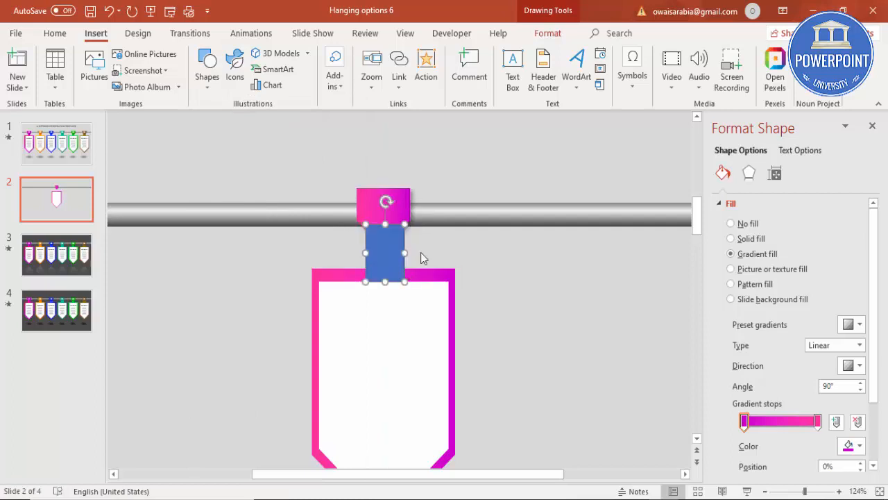
{"action": "left_click", "coordinate": [339, 69]}
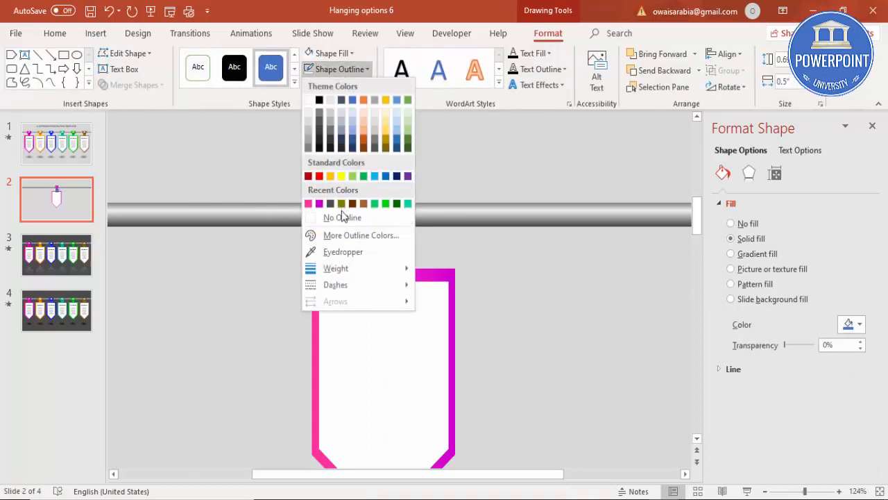
{"action": "left_click", "coordinate": [326, 52]}
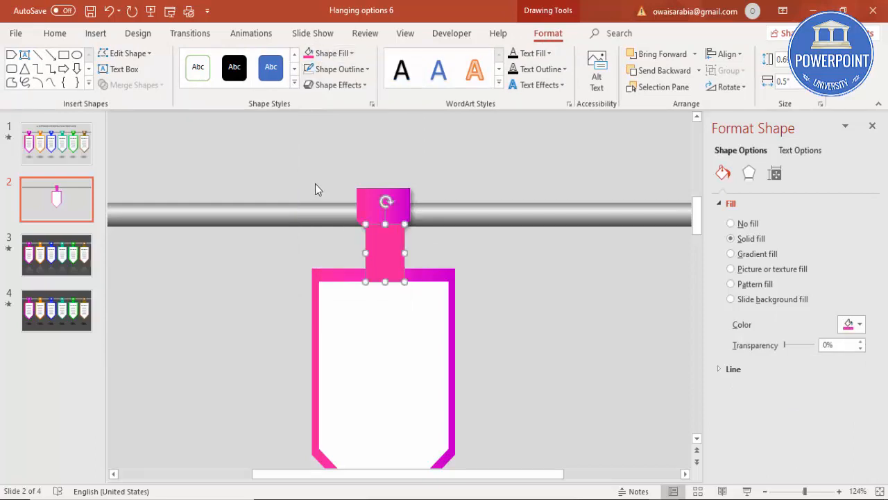
{"action": "left_click", "coordinate": [698, 71]}
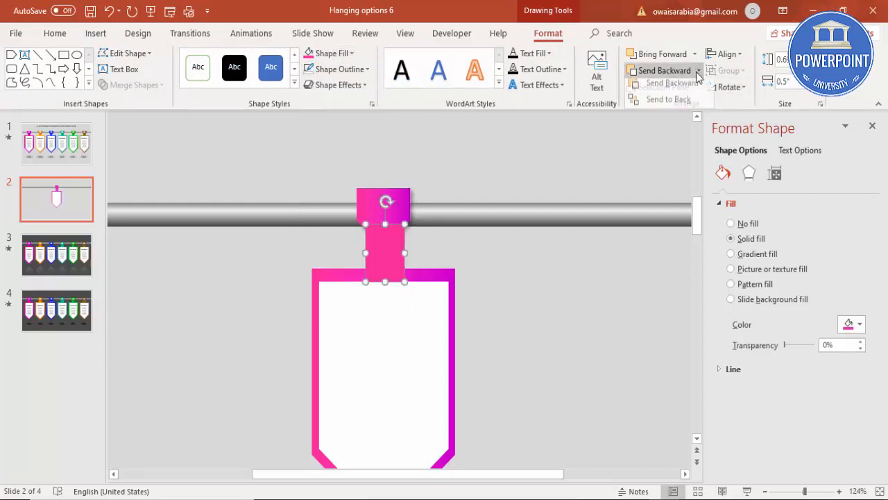
{"action": "left_click", "coordinate": [445, 261]}
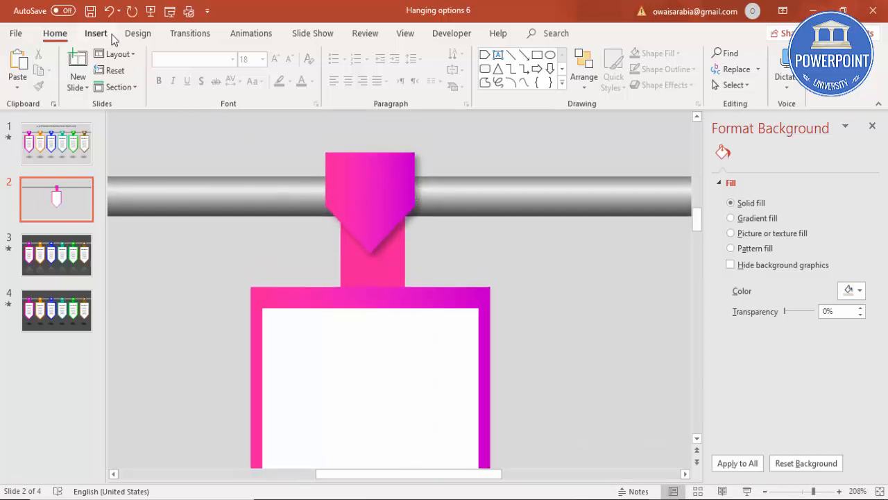
- Draw a dark gray, outline-free top-rounded rectangle cap at the tag's top corner
{"action": "left_click", "coordinate": [207, 69]}
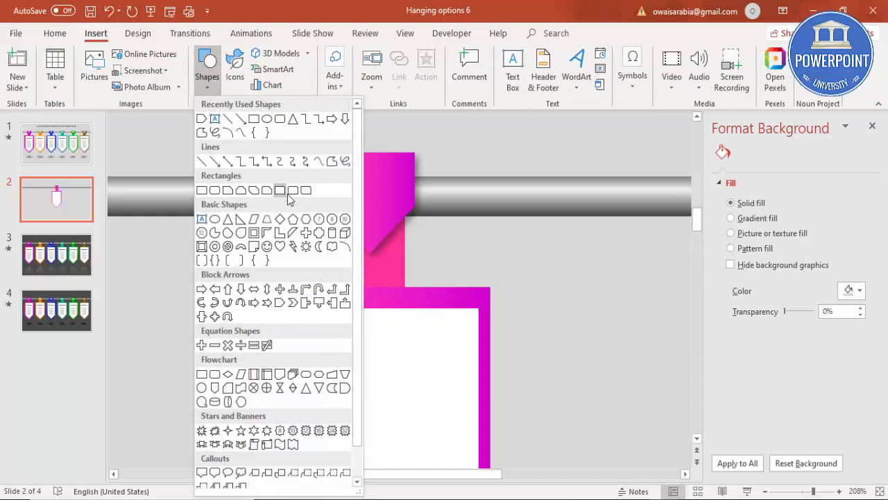
{"action": "mouse_move", "coordinate": [292, 191]}
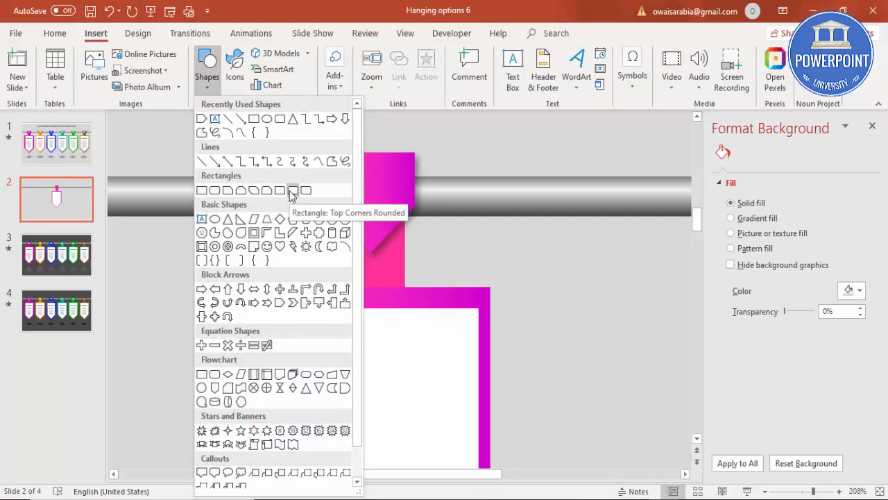
{"action": "left_click", "coordinate": [291, 191]}
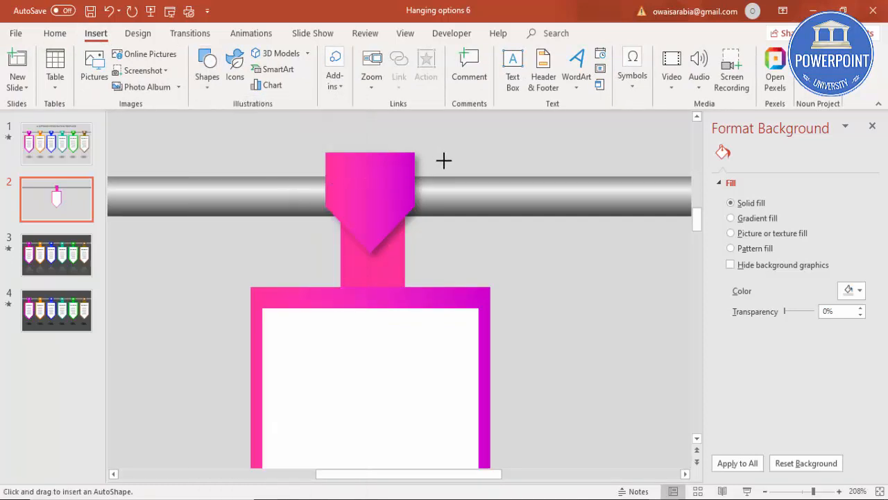
{"action": "left_click_drag", "start_coordinate": [430, 150], "coordinate": [470, 177]}
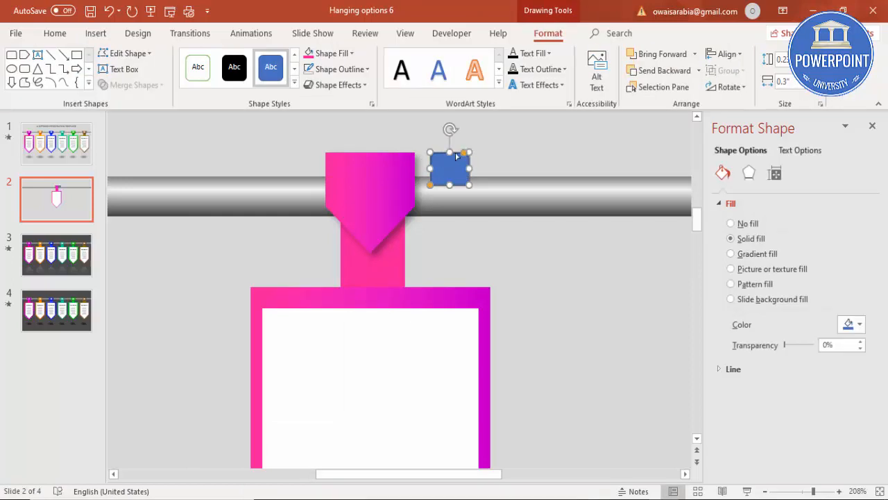
{"action": "left_click", "coordinate": [340, 68]}
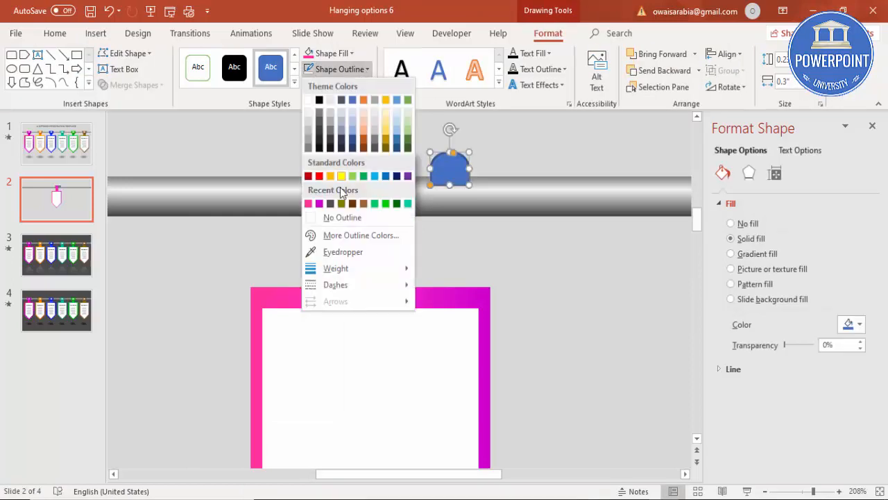
{"action": "left_click", "coordinate": [330, 53]}
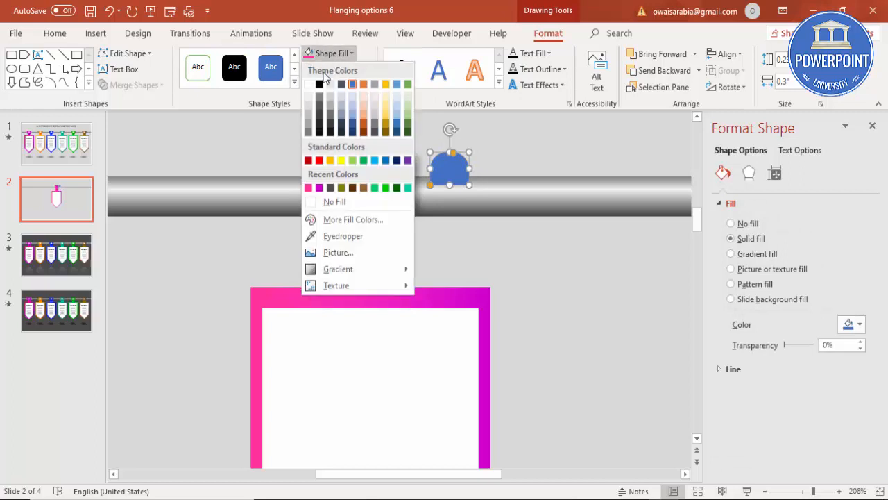
{"action": "left_click", "coordinate": [310, 187]}
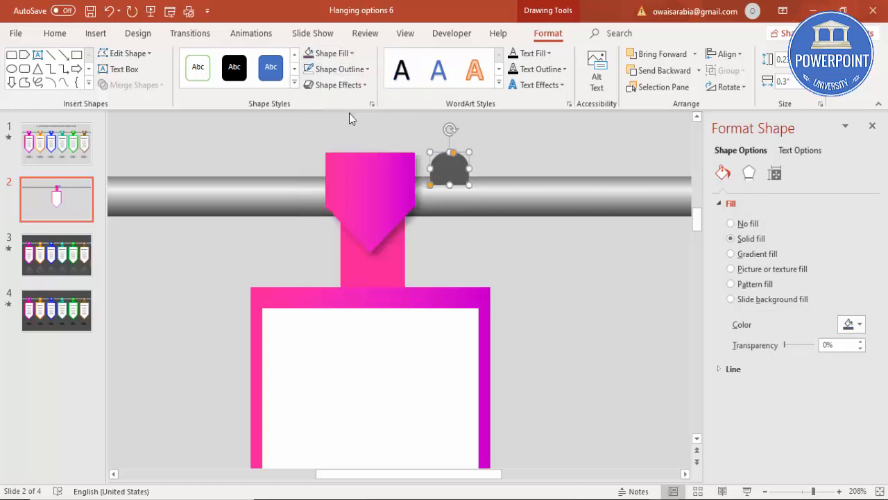
{"action": "left_click_drag", "start_coordinate": [450, 157], "coordinate": [411, 170]}
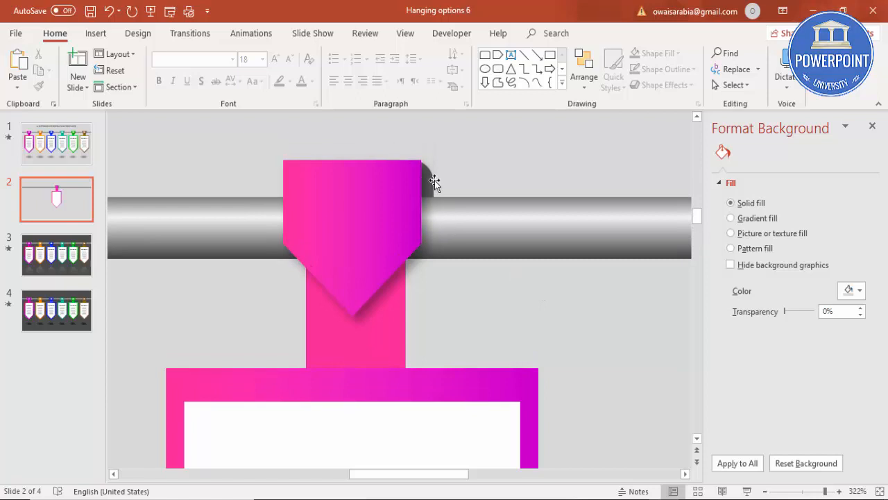
- Ctrl-drag a copy of the dark cap to the tag's other side
{"action": "left_click", "coordinate": [417, 174]}
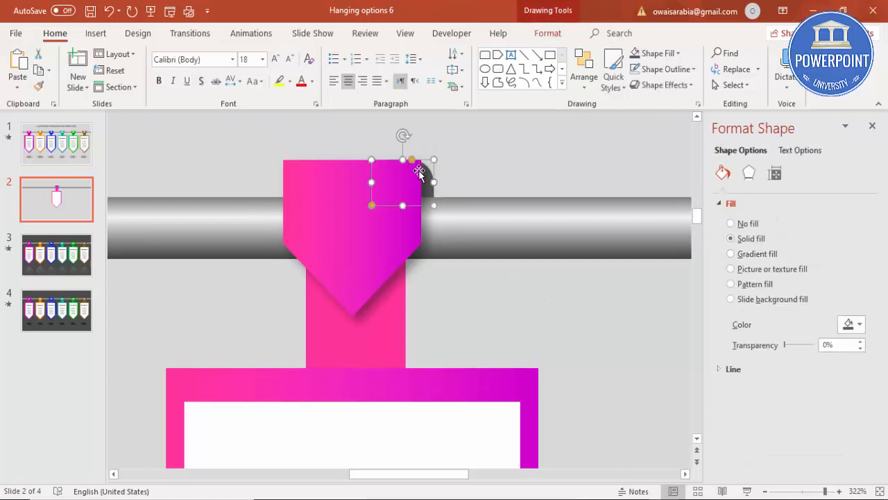
{"action": "left_click_drag", "start_coordinate": [402, 181], "coordinate": [285, 184]}
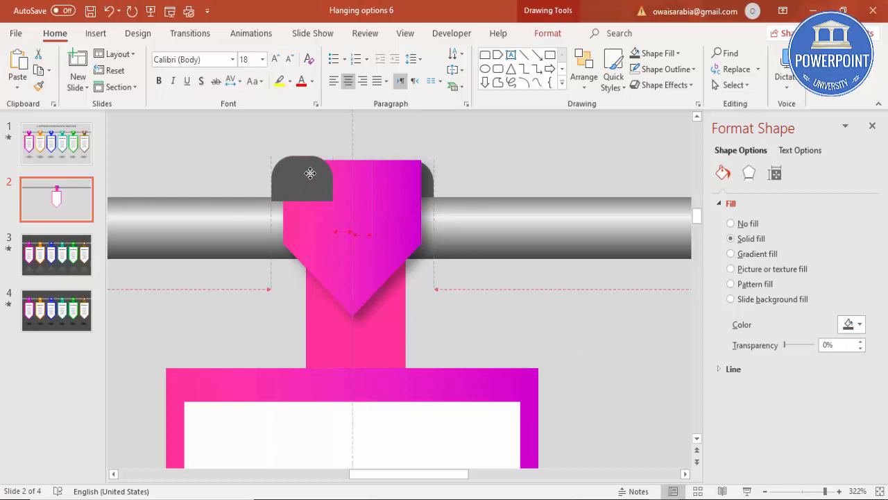
{"action": "left_click", "coordinate": [311, 173]}
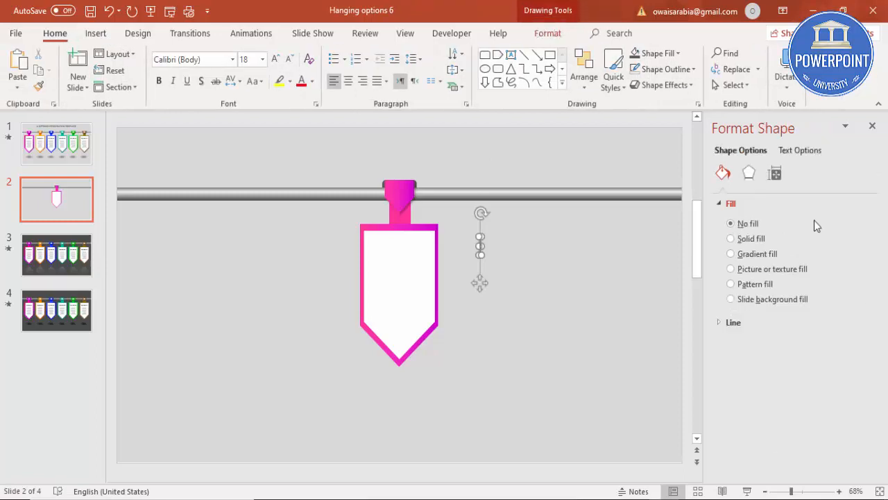
{"action": "mouse_move", "coordinate": [483, 251]}
{"action": "type", "text": "01"}
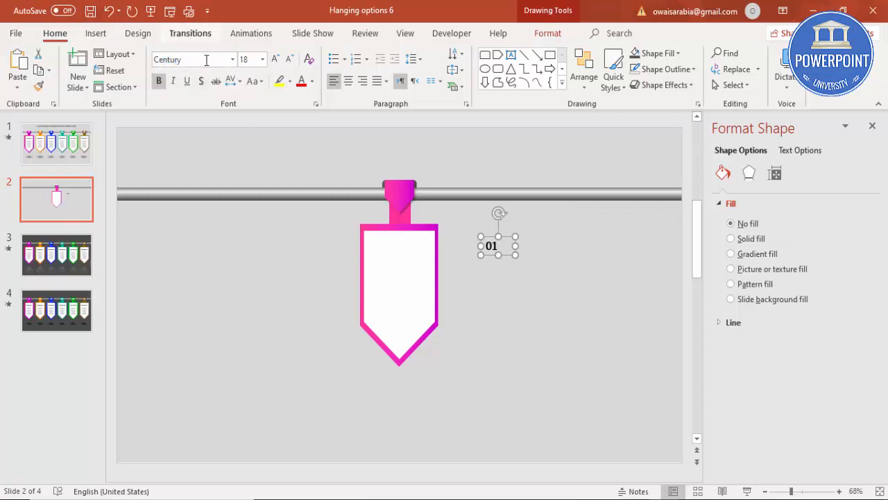
- Enlarge the 01 label to 24 pt, move it onto the pink top, and change its font
{"action": "left_click", "coordinate": [276, 59]}
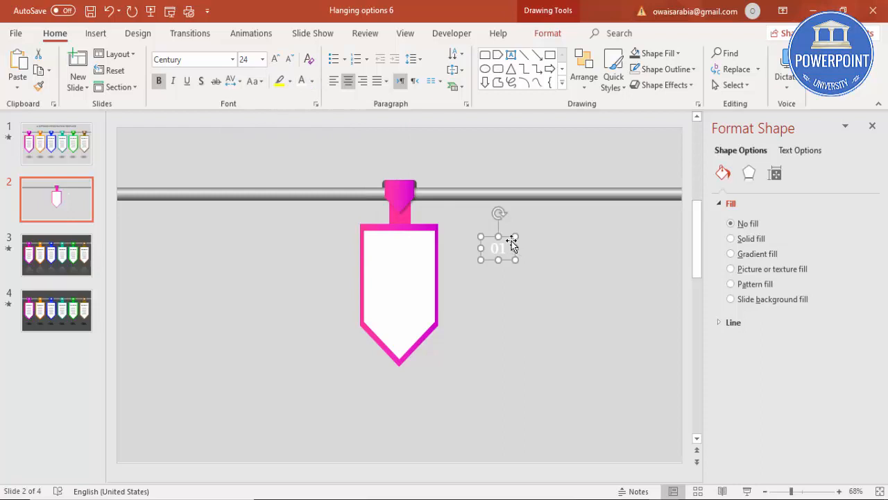
{"action": "left_click_drag", "start_coordinate": [499, 248], "coordinate": [399, 191]}
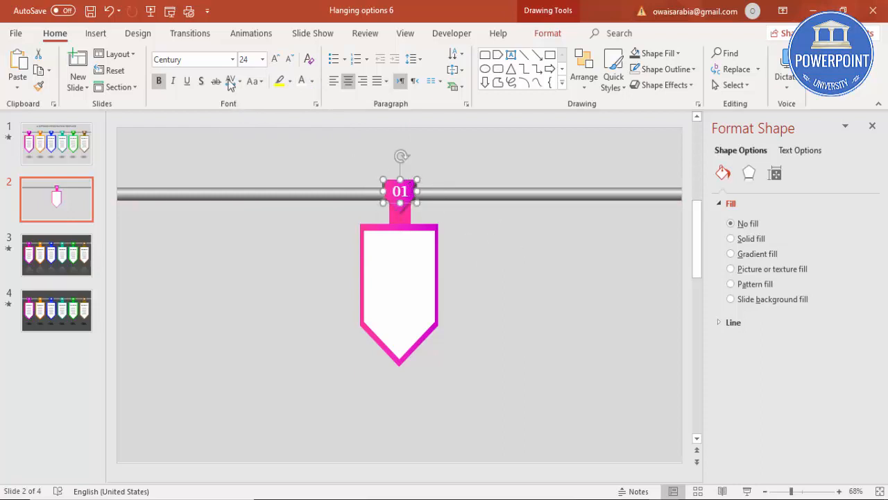
{"action": "left_click", "coordinate": [191, 59]}
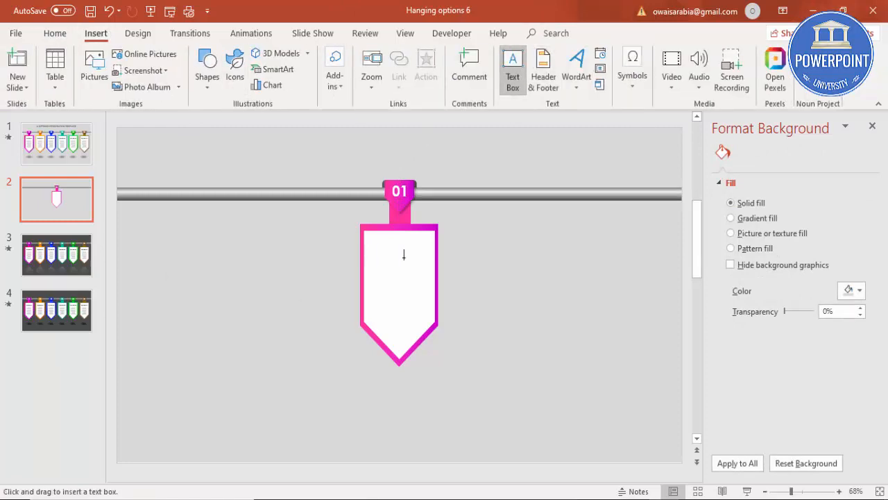
- Add a =lorem(1) text box, shrink it to 10.5 pt and fit it inside the tag
{"action": "left_click_drag", "start_coordinate": [481, 256], "coordinate": [566, 309]}
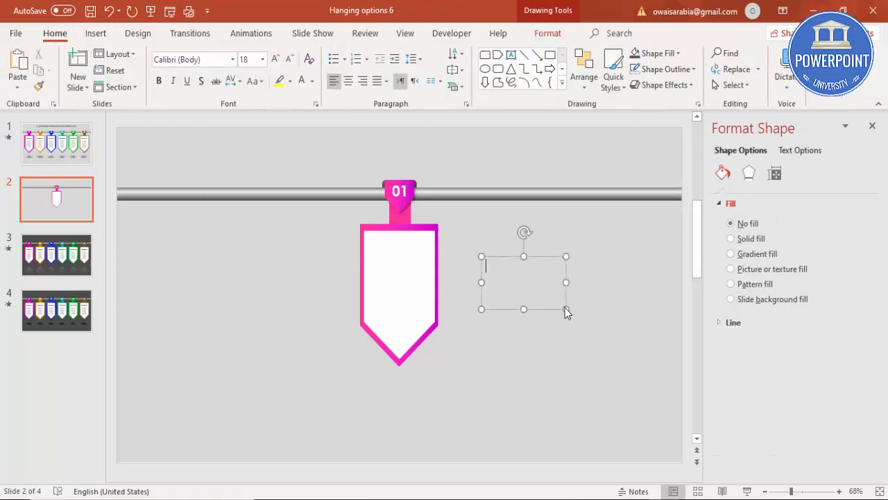
{"action": "type", "text": "=lorem(1"}
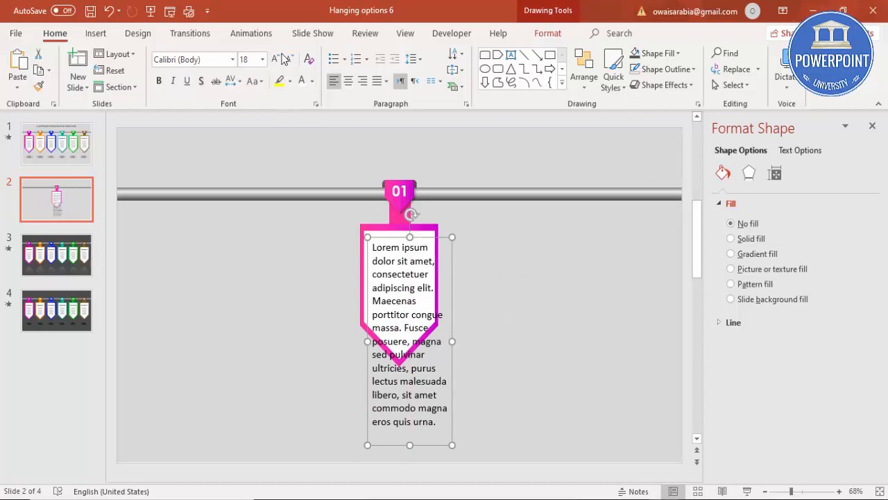
{"action": "left_click", "coordinate": [289, 59]}
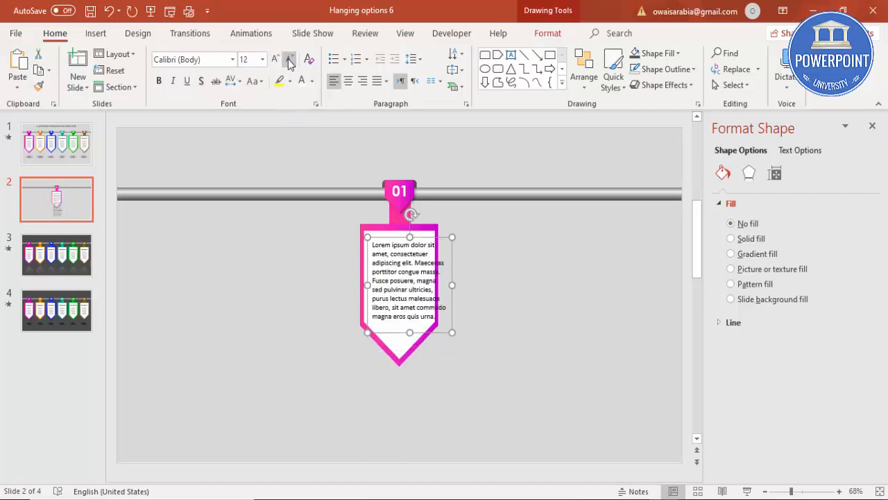
{"action": "left_click", "coordinate": [274, 59]}
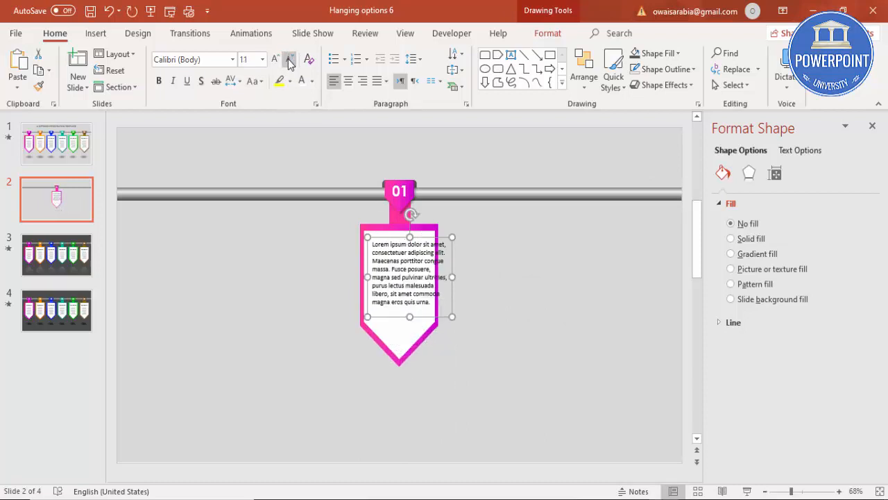
{"action": "mouse_move", "coordinate": [295, 73]}
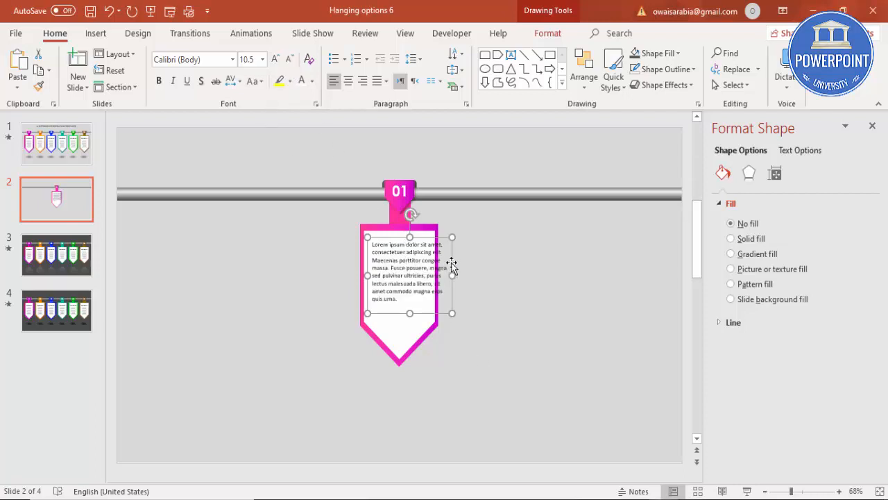
{"action": "left_click_drag", "start_coordinate": [453, 276], "coordinate": [429, 275]}
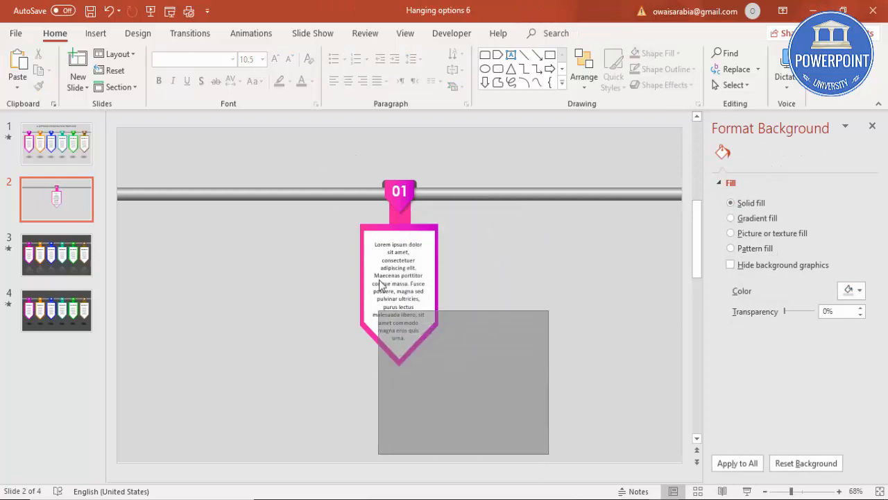
- Group the tag pieces, move the tag to the bar's left end and copy it along the bar
{"action": "left_click", "coordinate": [399, 240]}
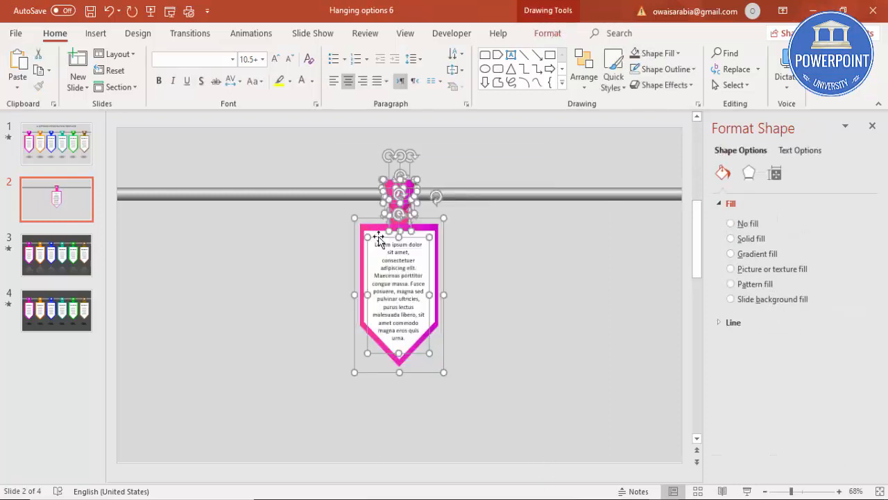
{"action": "left_click", "coordinate": [333, 261]}
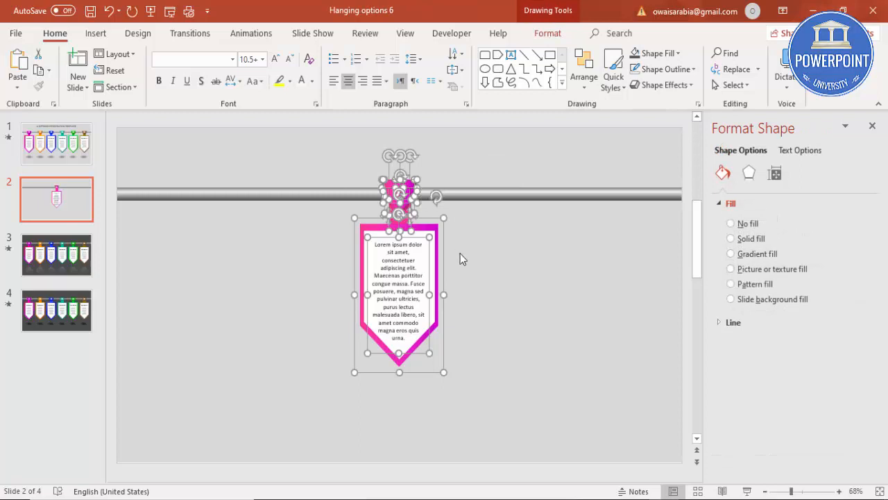
{"action": "mouse_move", "coordinate": [479, 353]}
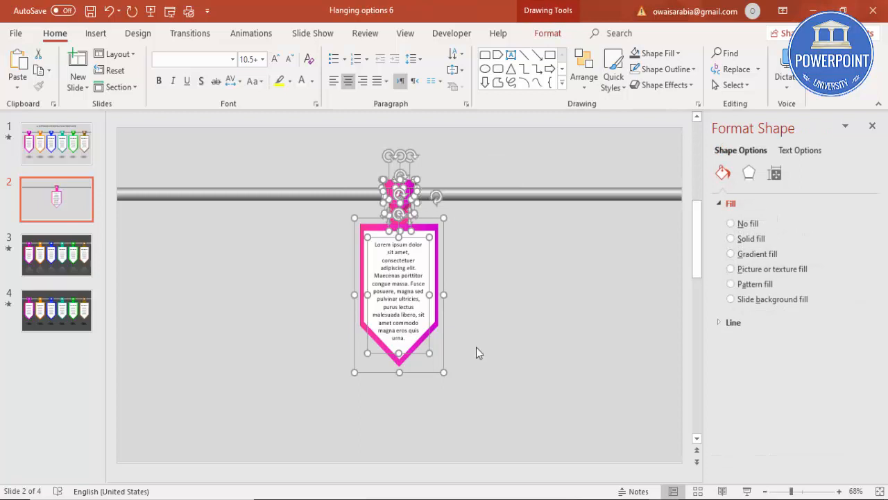
{"action": "left_click", "coordinate": [731, 223]}
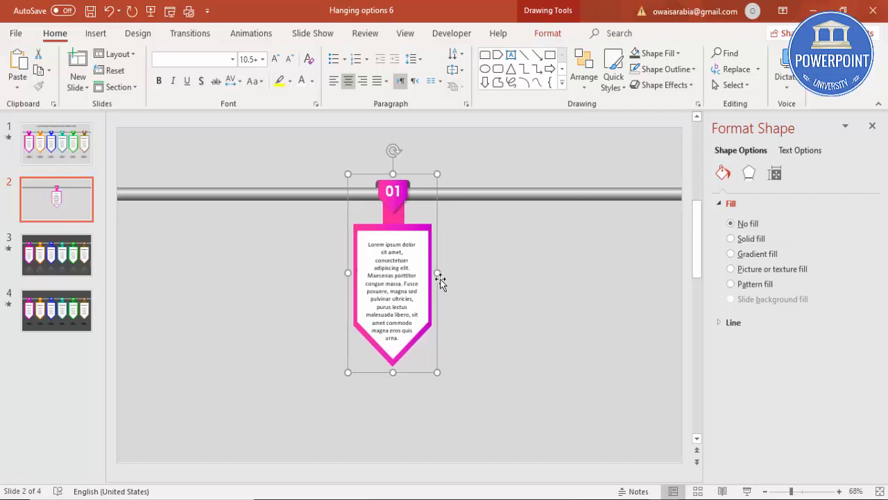
{"action": "left_click_drag", "start_coordinate": [392, 273], "coordinate": [198, 273]}
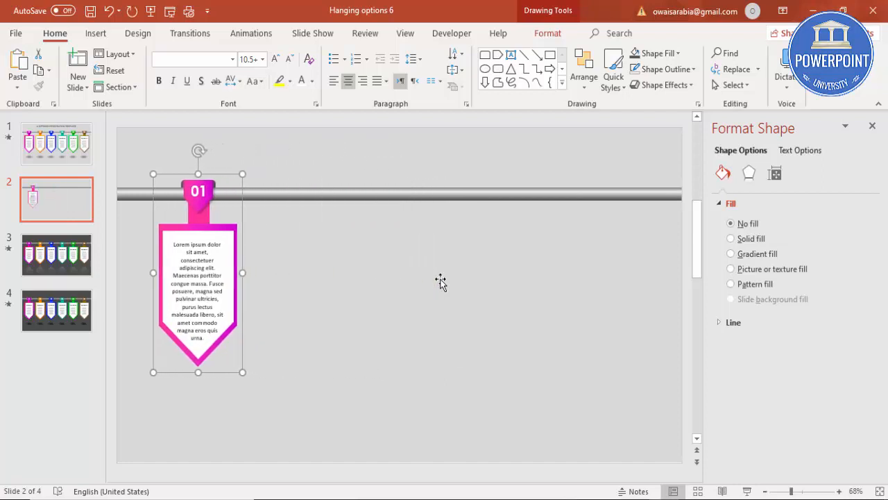
{"action": "left_click_drag", "start_coordinate": [198, 271], "coordinate": [174, 271]}
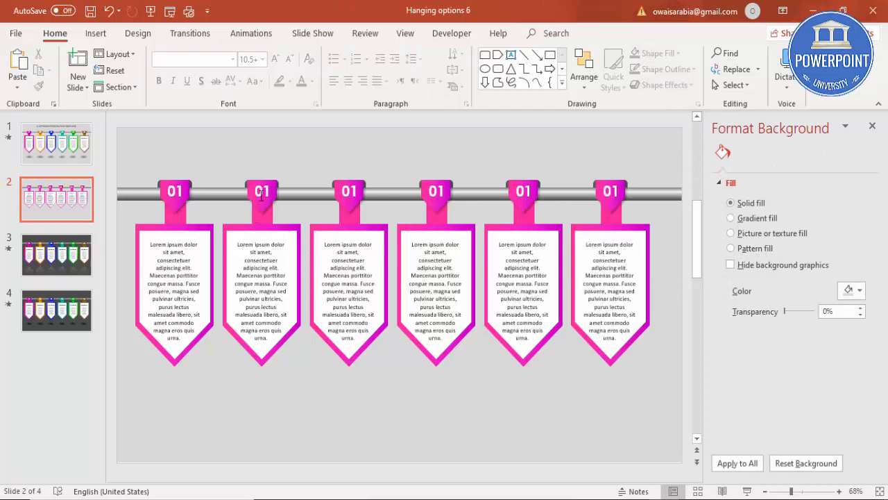
- Retype the copied tags' numbers as 02–06 and close the Format Background pane
{"action": "left_click", "coordinate": [262, 191]}
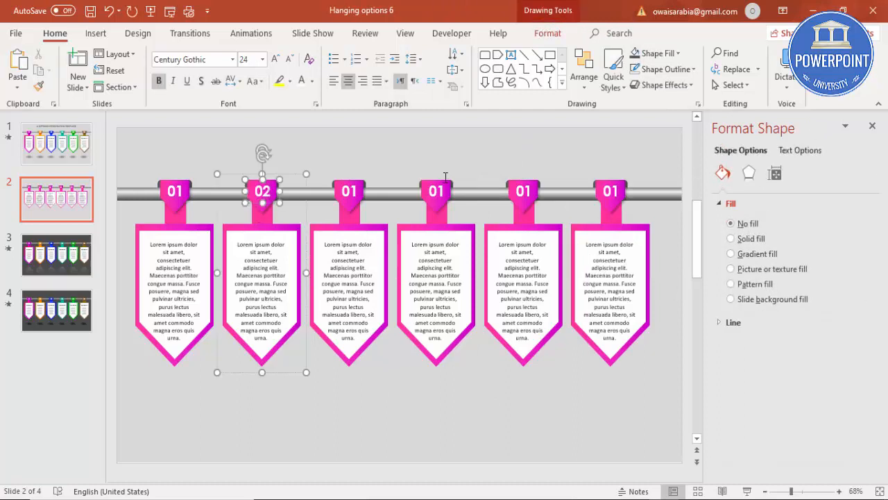
{"action": "left_click", "coordinate": [349, 191]}
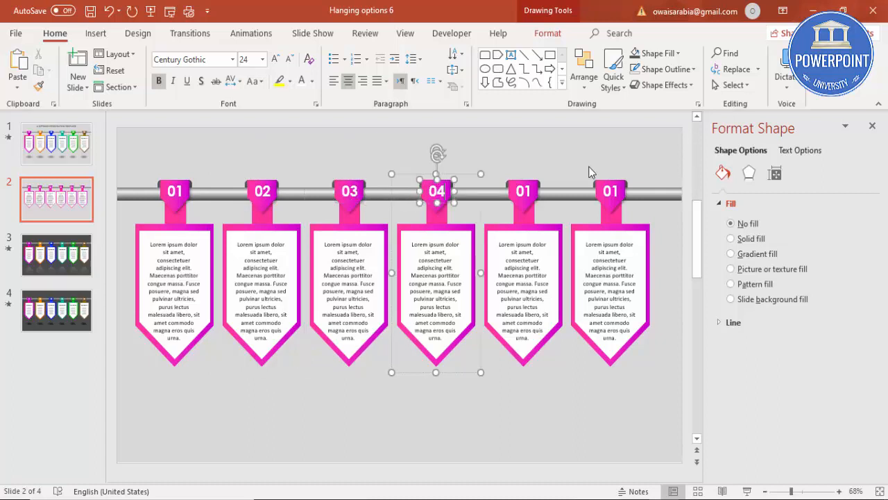
{"action": "left_click", "coordinate": [523, 191]}
{"action": "type", "text": "05"}
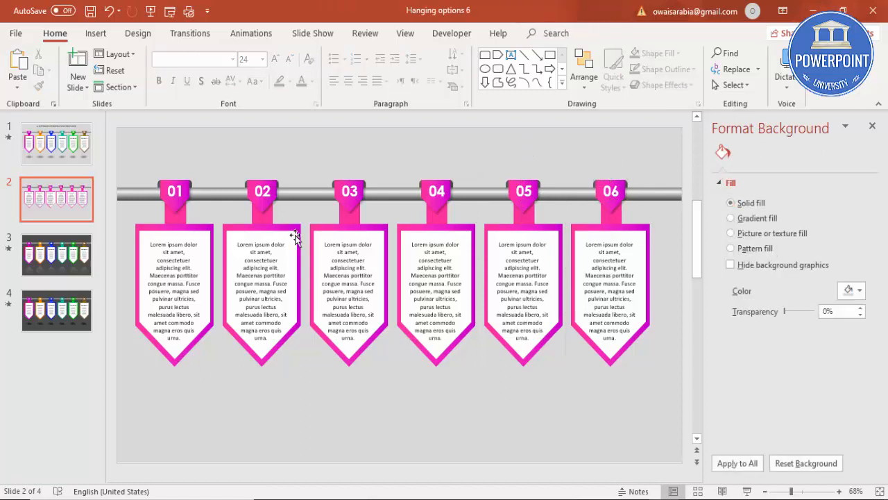
{"action": "left_click", "coordinate": [262, 291]}
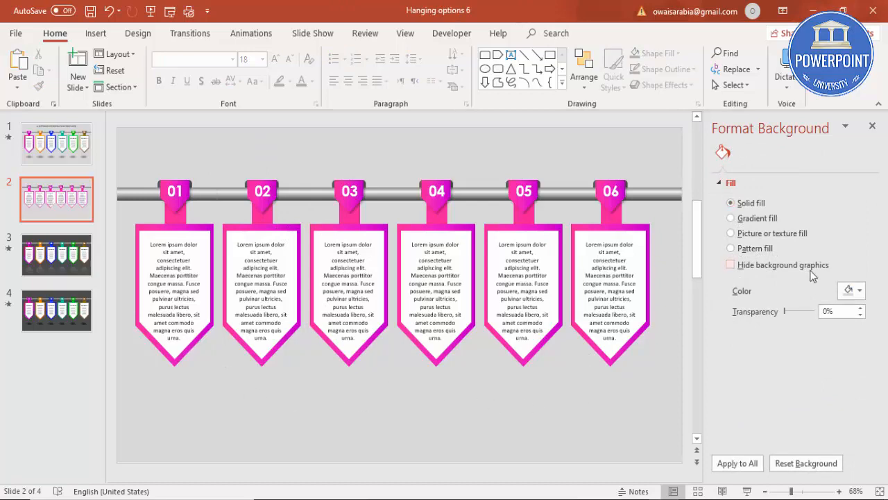
{"action": "mouse_move", "coordinate": [872, 126]}
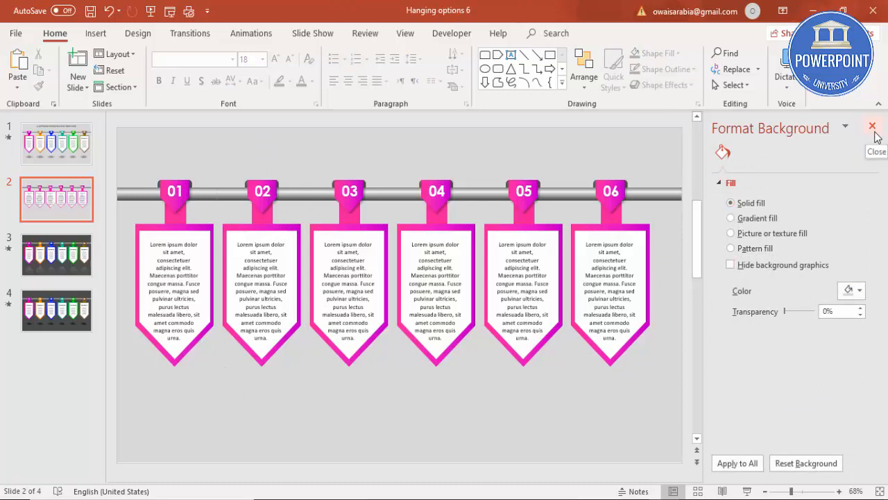
{"action": "left_click", "coordinate": [872, 127]}
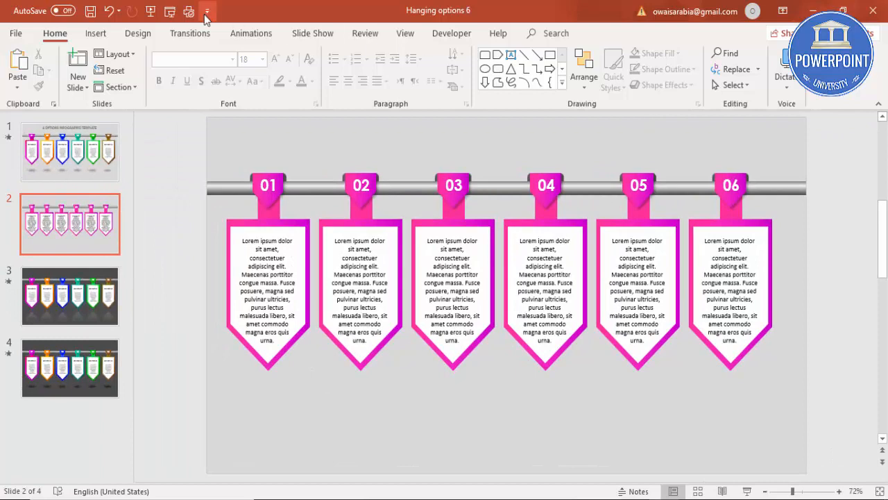
- Open the Animation Pane and apply a Fly In animation to tag 01
{"action": "left_click", "coordinate": [251, 33]}
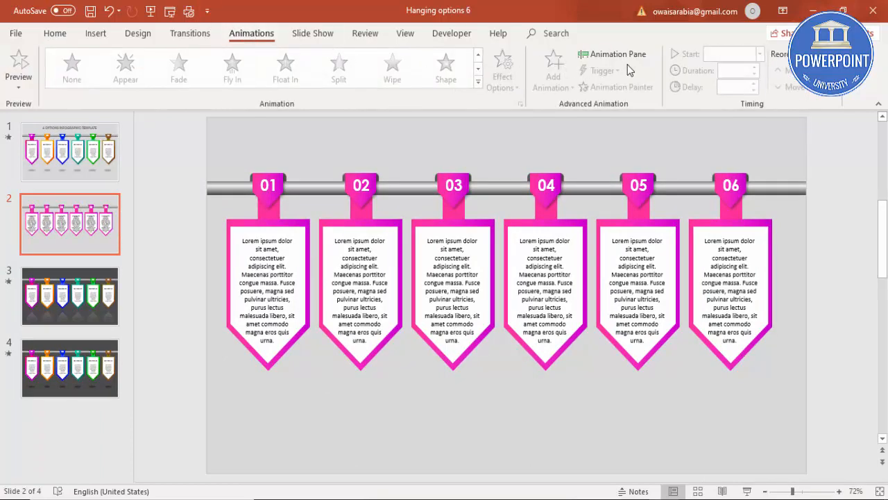
{"action": "left_click", "coordinate": [611, 54]}
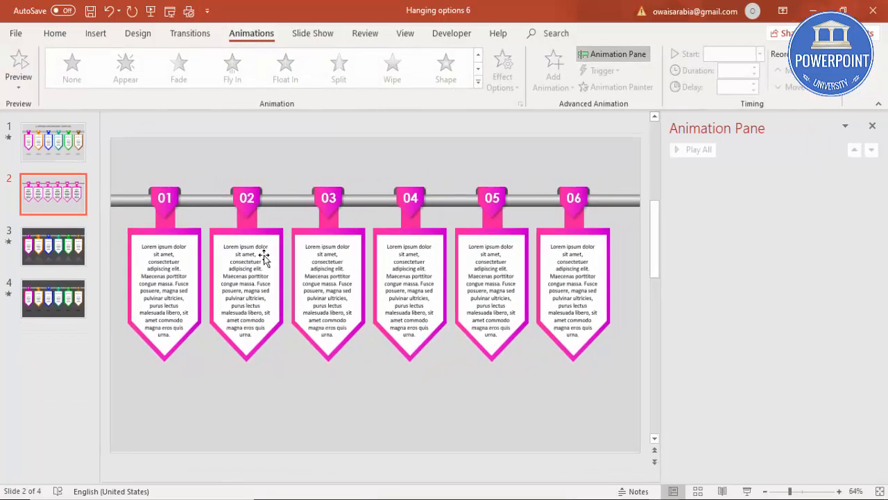
{"action": "left_click", "coordinate": [164, 277]}
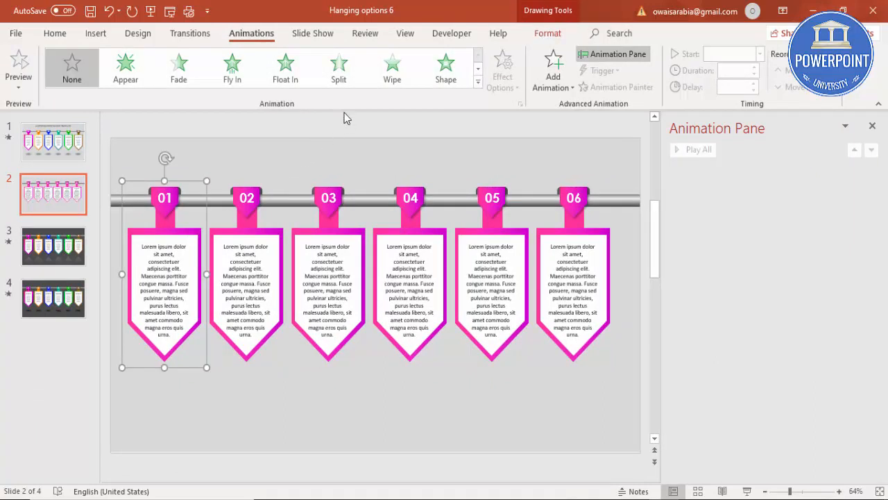
{"action": "left_click", "coordinate": [232, 63]}
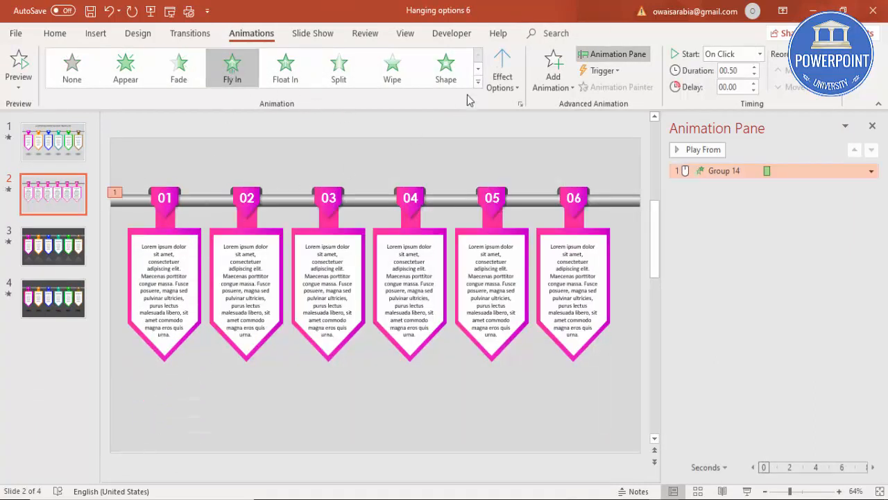
- Set the Fly In to come From Right with more end bounce and a 1-second duration
{"action": "left_click", "coordinate": [502, 67]}
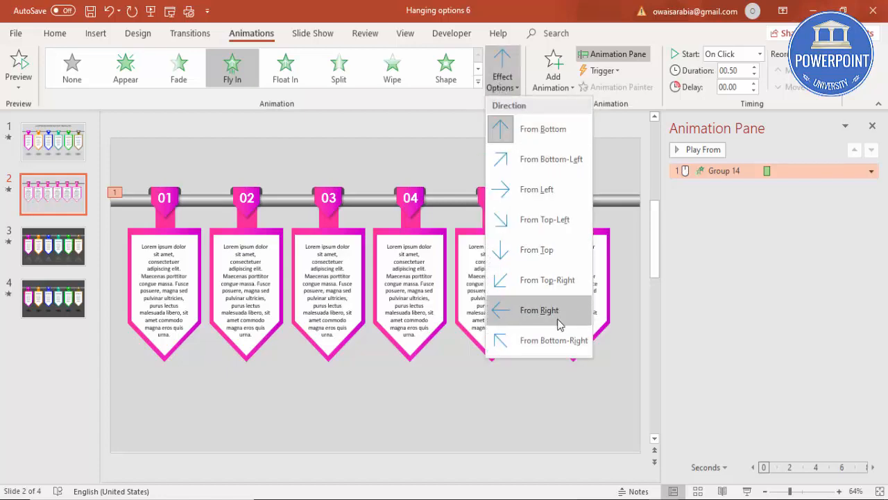
{"action": "left_click", "coordinate": [540, 310]}
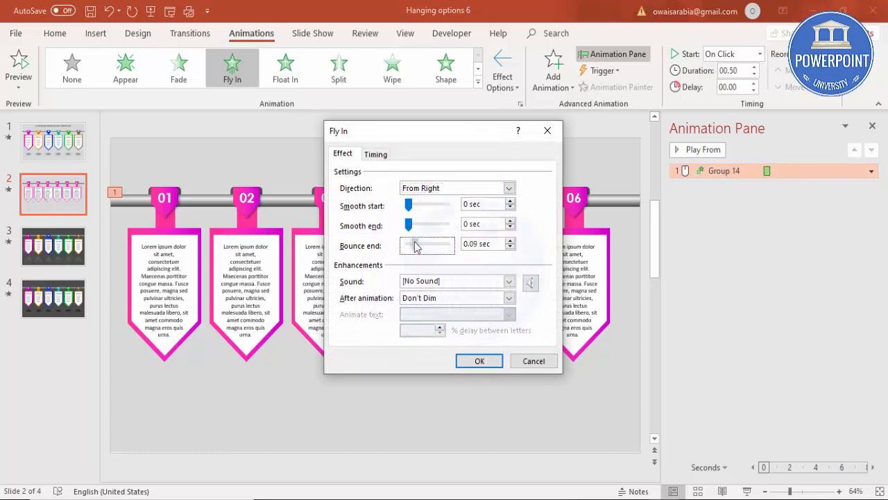
{"action": "left_click_drag", "start_coordinate": [415, 244], "coordinate": [423, 244]}
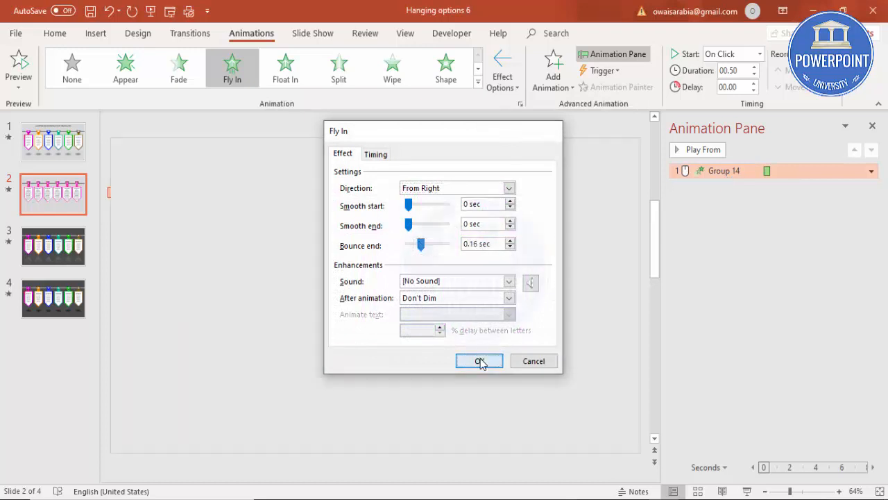
{"action": "left_click", "coordinate": [479, 360]}
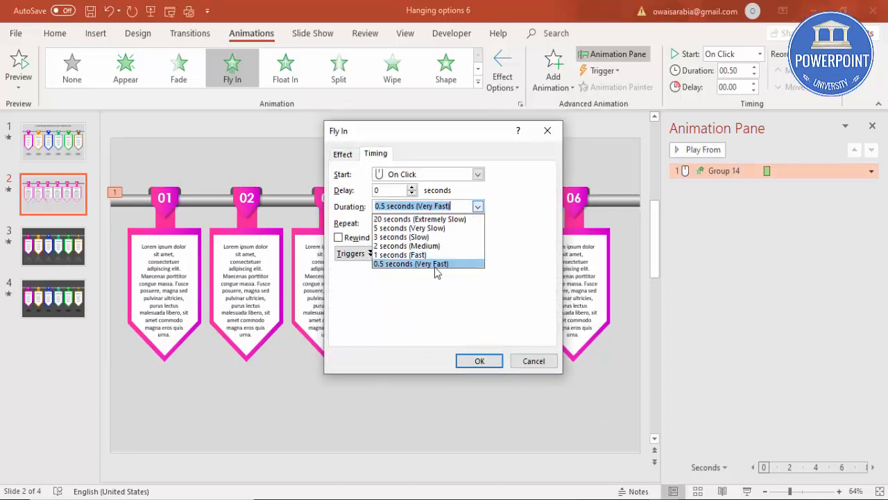
{"action": "left_click", "coordinate": [399, 254]}
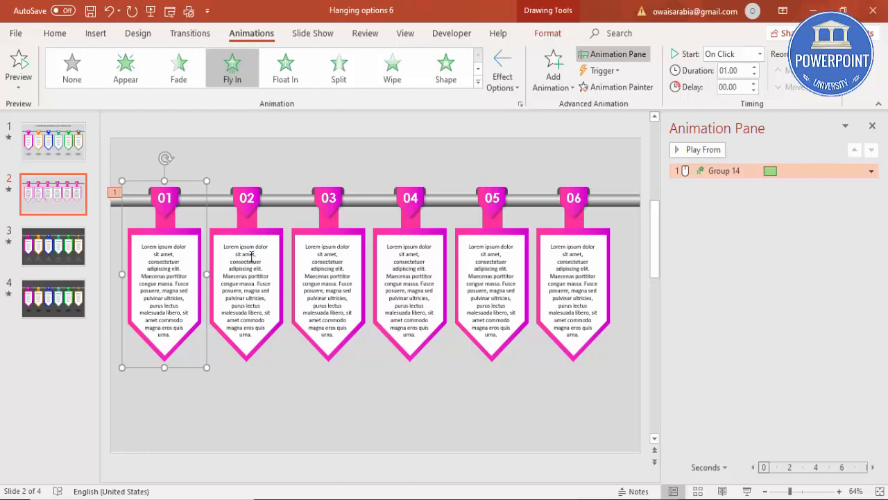
{"action": "mouse_move", "coordinate": [355, 266]}
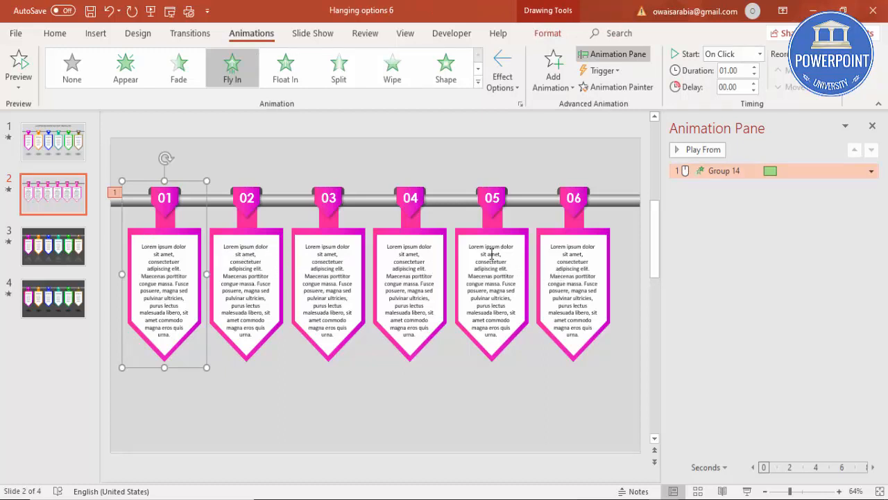
{"action": "mouse_move", "coordinate": [438, 172]}
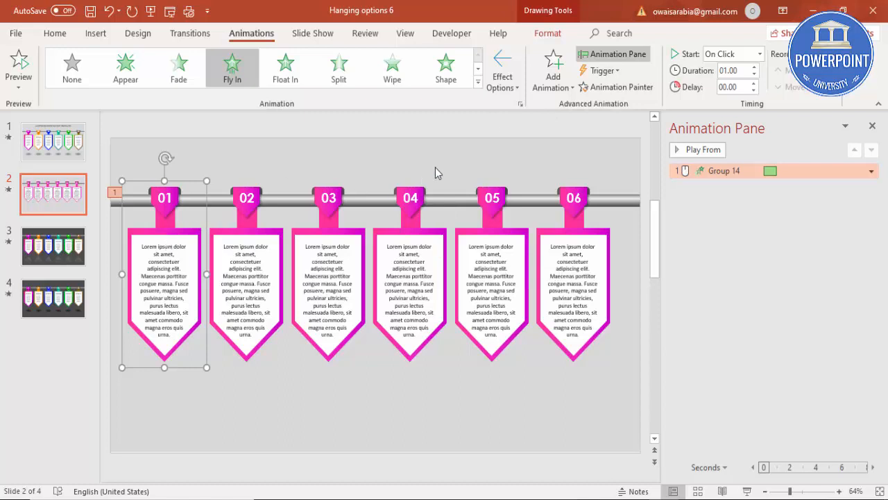
{"action": "mouse_move", "coordinate": [553, 70]}
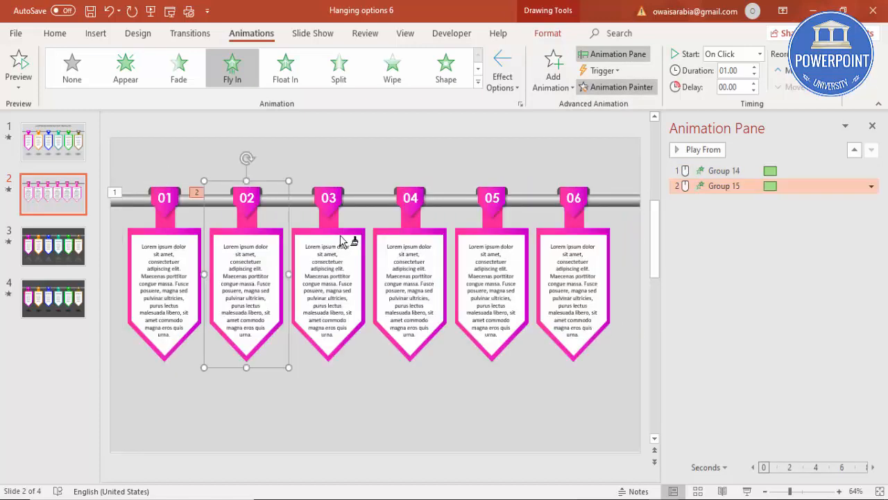
- Paint the first tag's fly-in animation onto the remaining tags through 06
{"action": "left_click", "coordinate": [703, 149]}
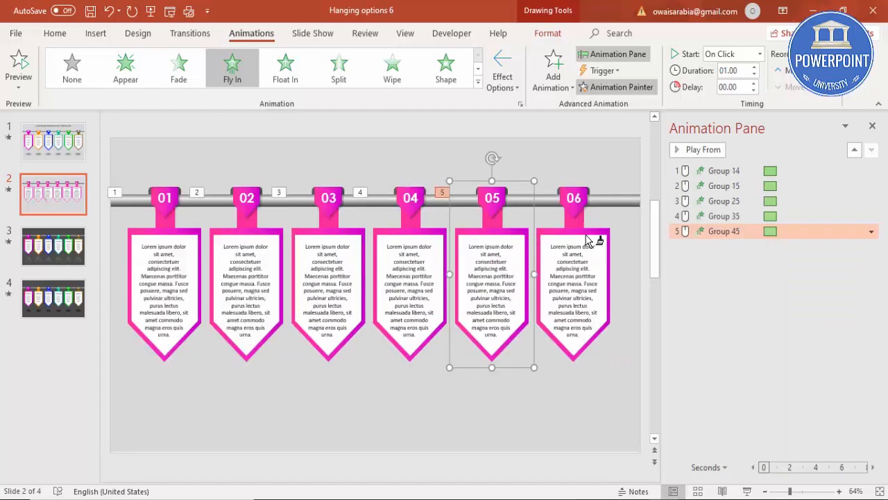
{"action": "left_click", "coordinate": [702, 149]}
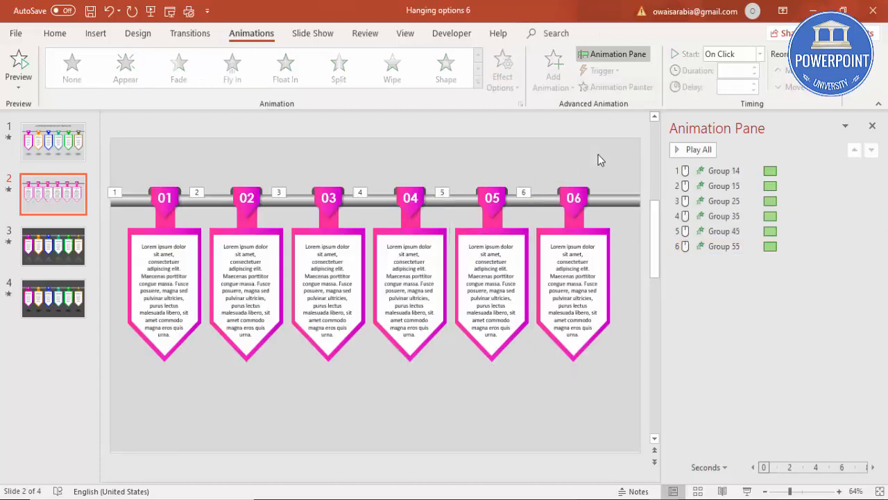
{"action": "left_click", "coordinate": [693, 149]}
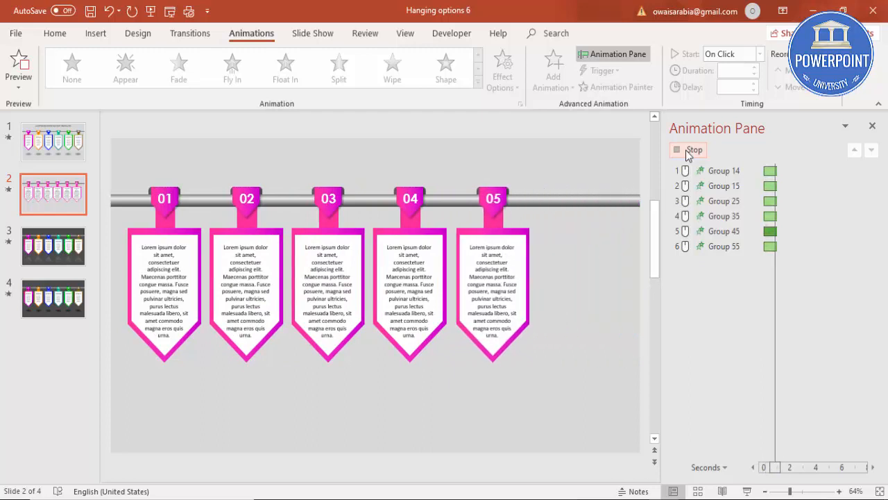
{"action": "left_click", "coordinate": [687, 150]}
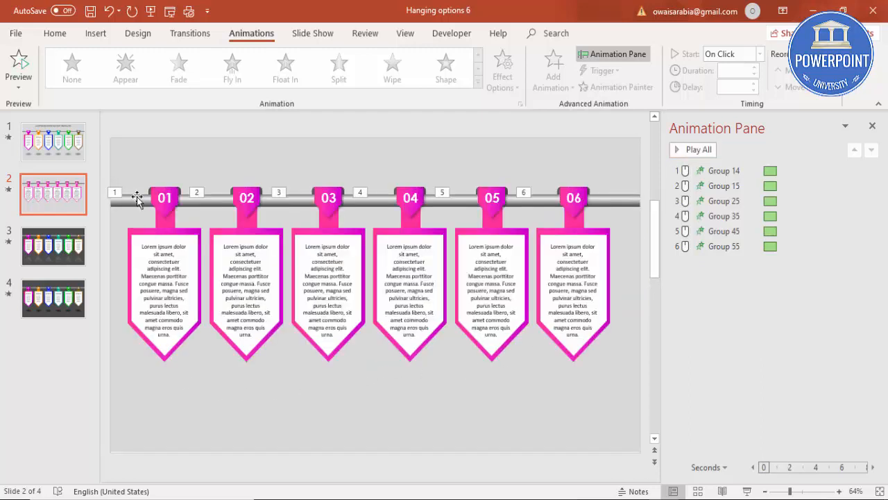
{"action": "left_click", "coordinate": [52, 143]}
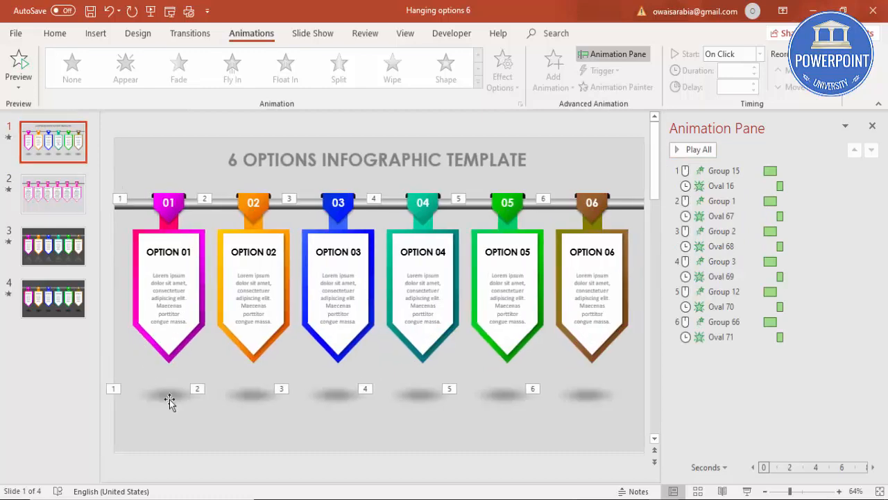
{"action": "left_click", "coordinate": [54, 193]}
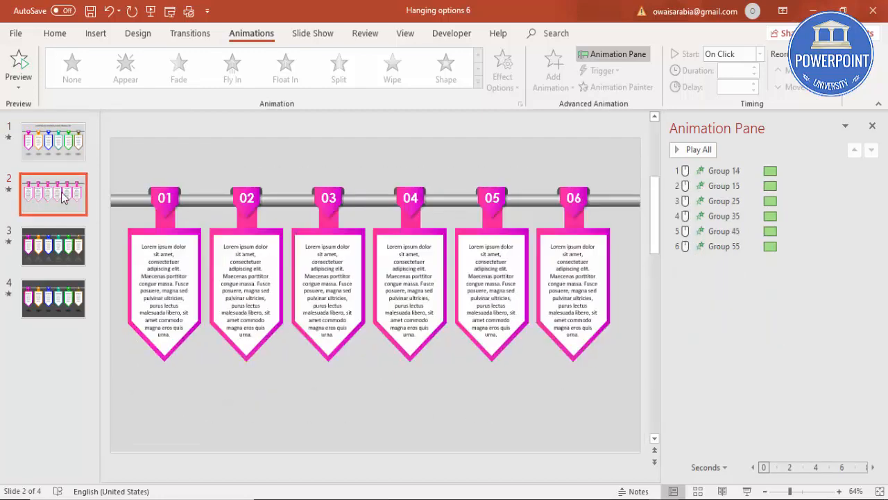
{"action": "left_click", "coordinate": [53, 246]}
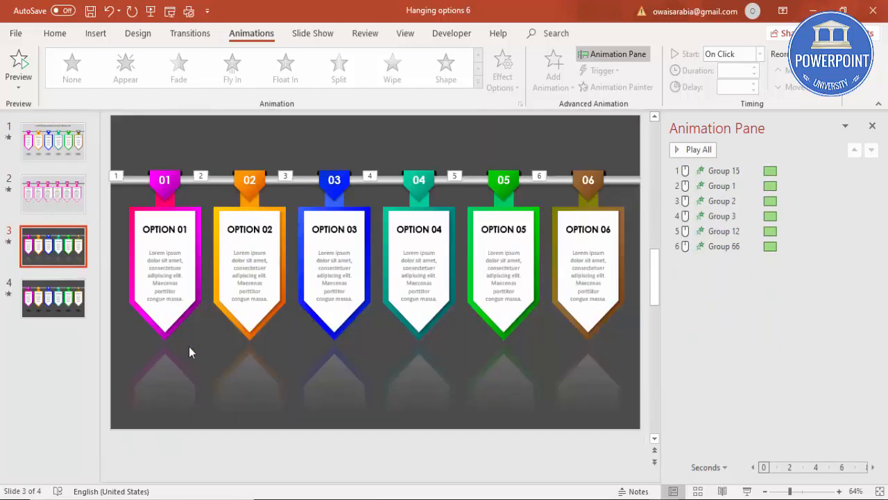
{"action": "mouse_move", "coordinate": [264, 346]}
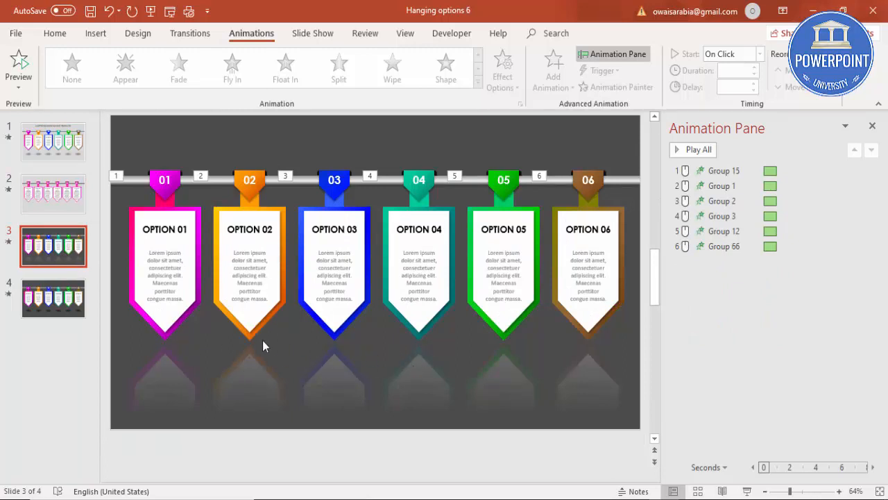
{"action": "mouse_move", "coordinate": [533, 386]}
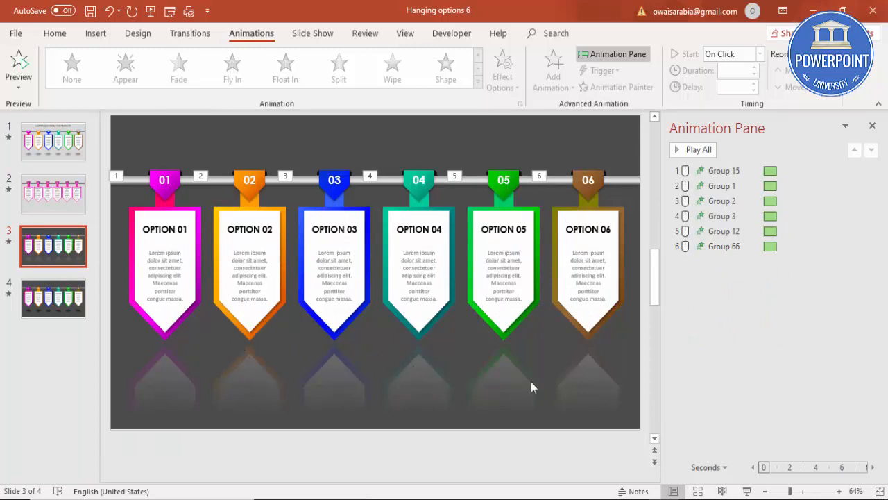
{"action": "left_click", "coordinate": [54, 193]}
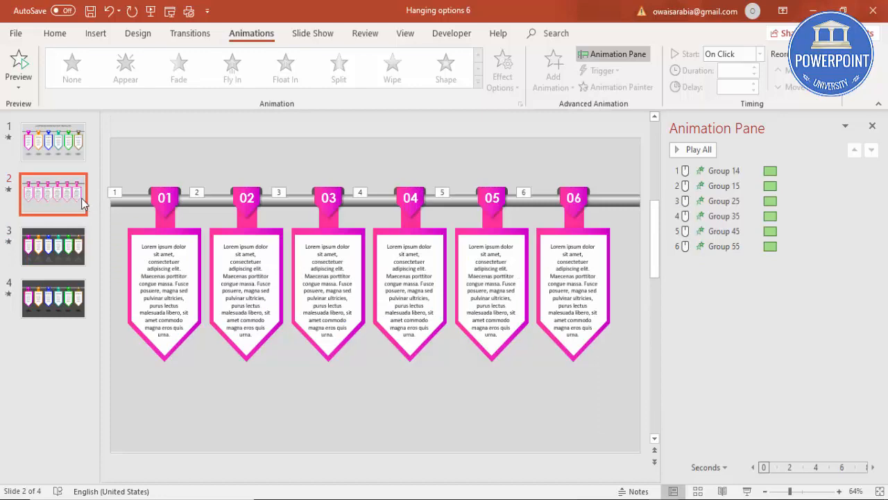